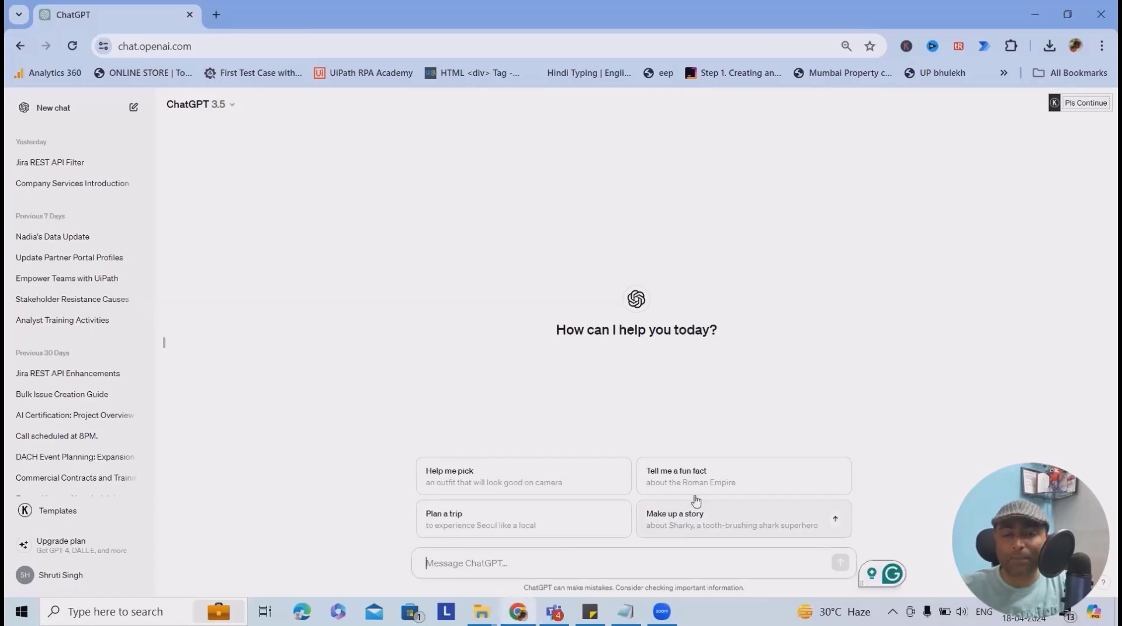
pyautogui.moveTo(442, 587)
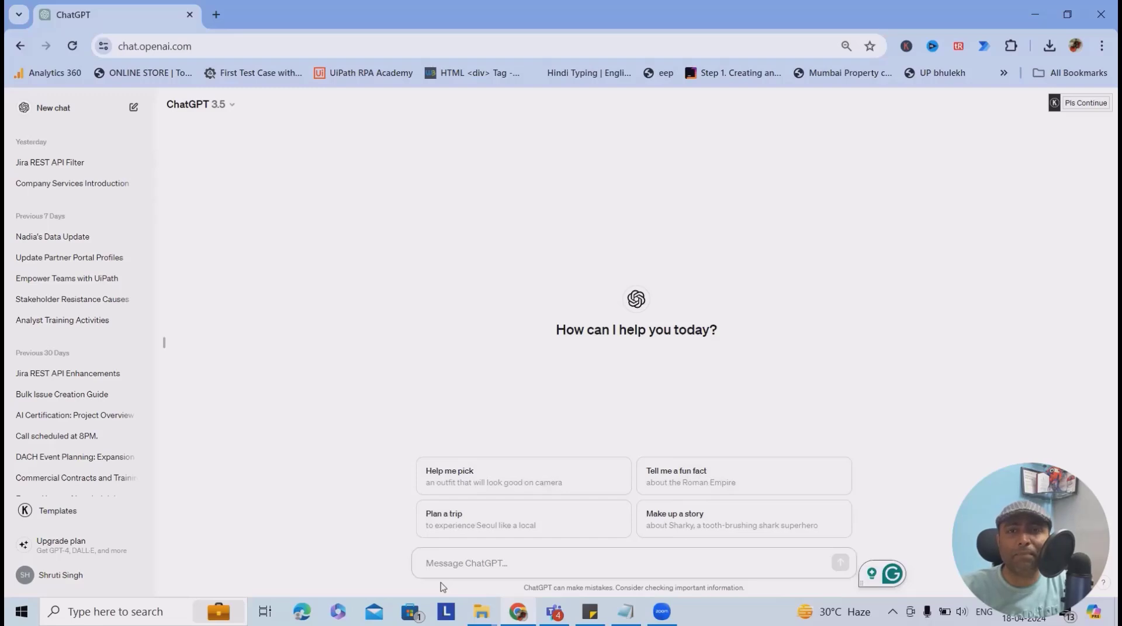
# Step: Send ChatGPT the prompt 'Create a Test Plan for m...' requesting a test plan outline
pyautogui.write('c')
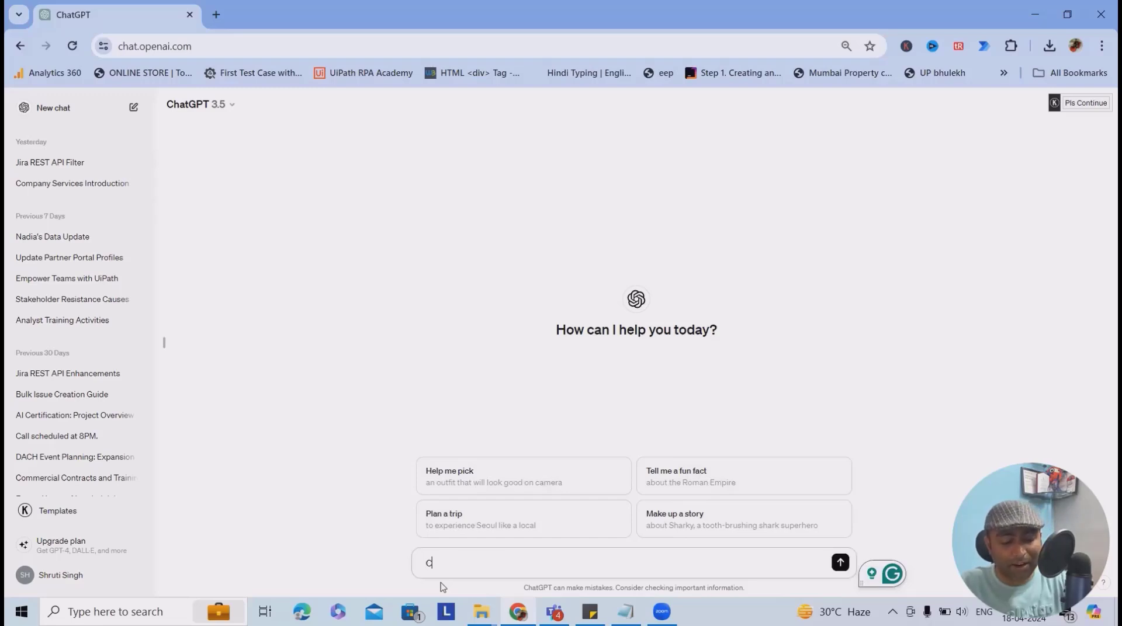
pyautogui.write('Create a')
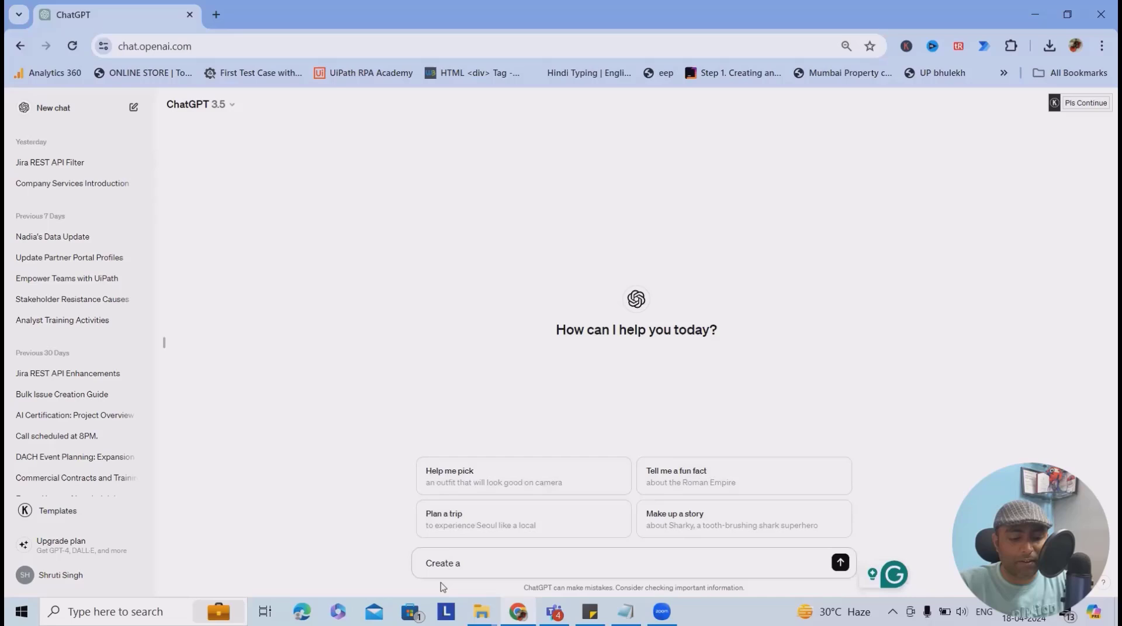
pyautogui.write('Test Plan for m')
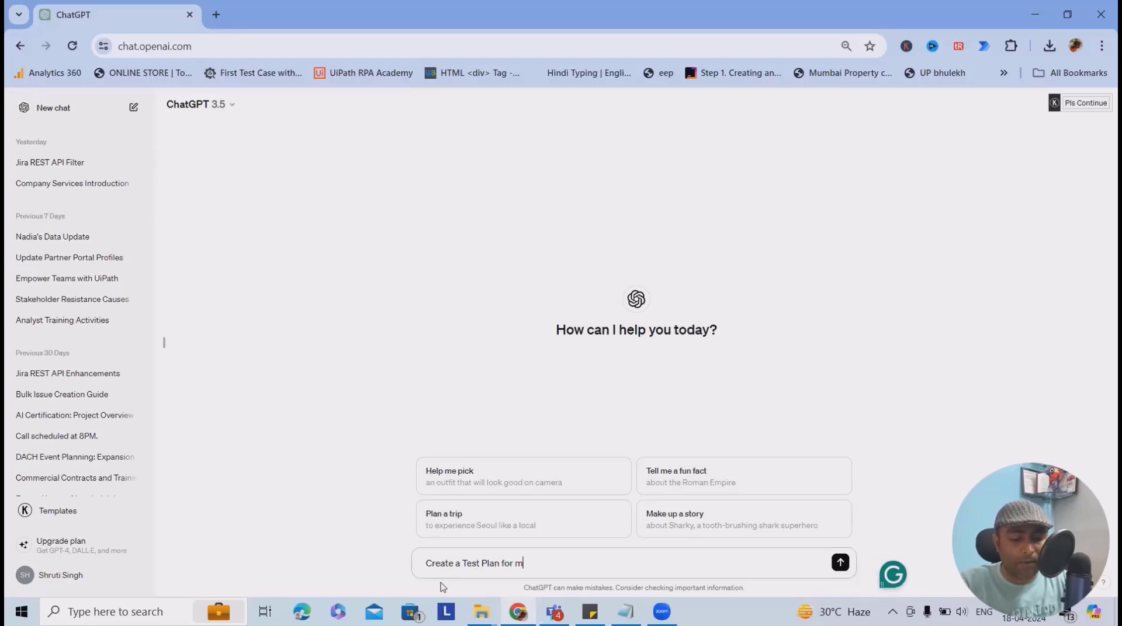
pyautogui.click(840, 562)
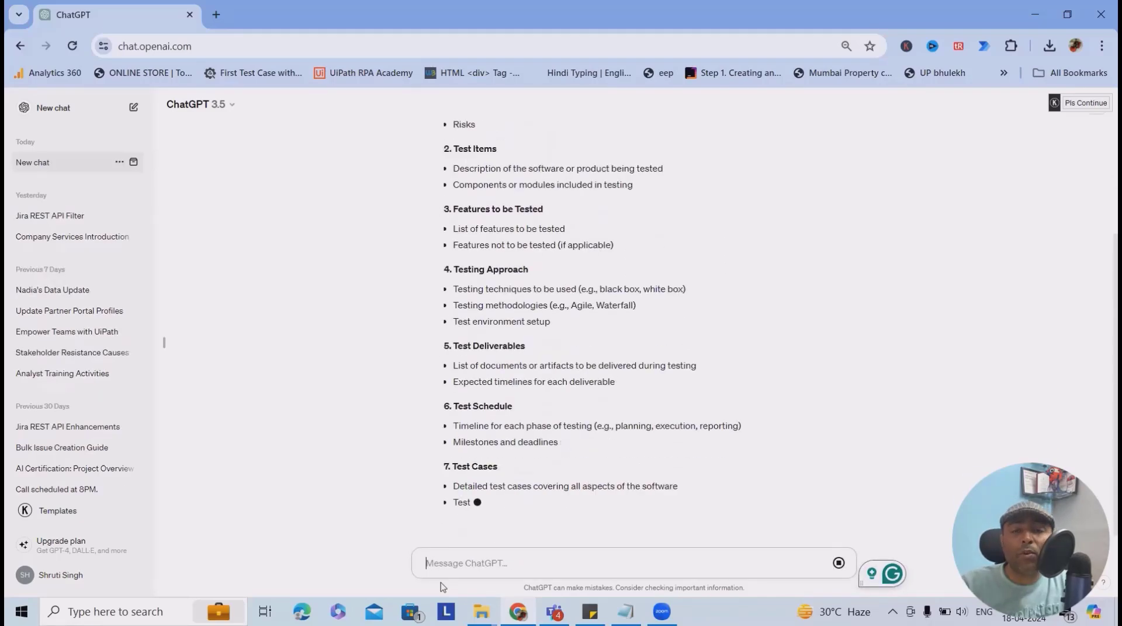
# Step: Scroll through the generating fifteen-section outline and back to its start
pyautogui.scroll(-3)
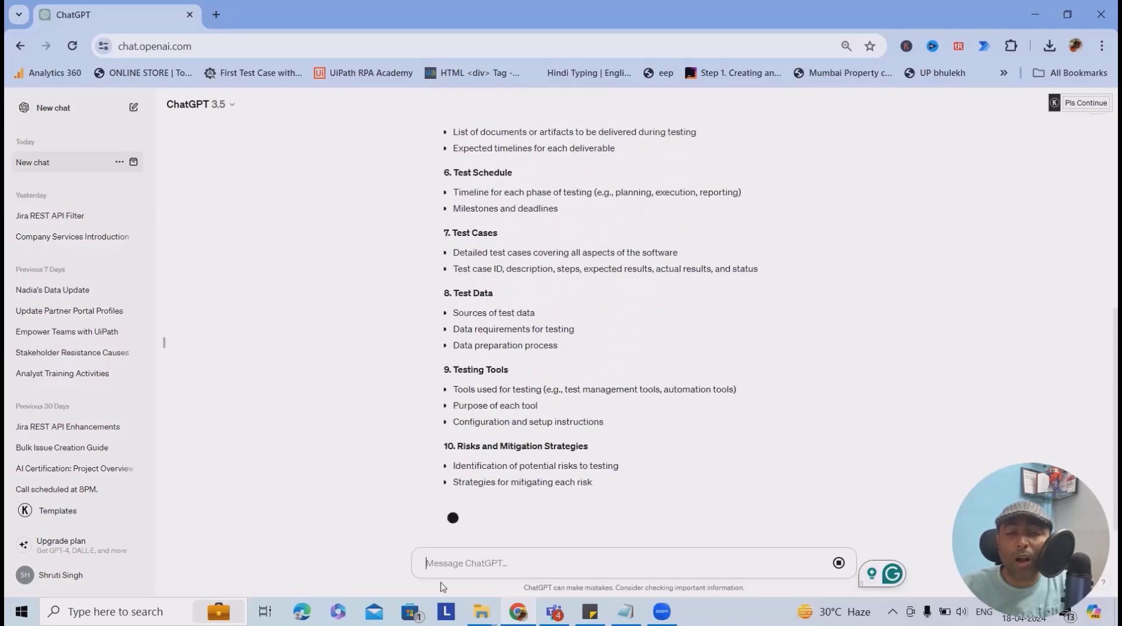
pyautogui.scroll(-3)
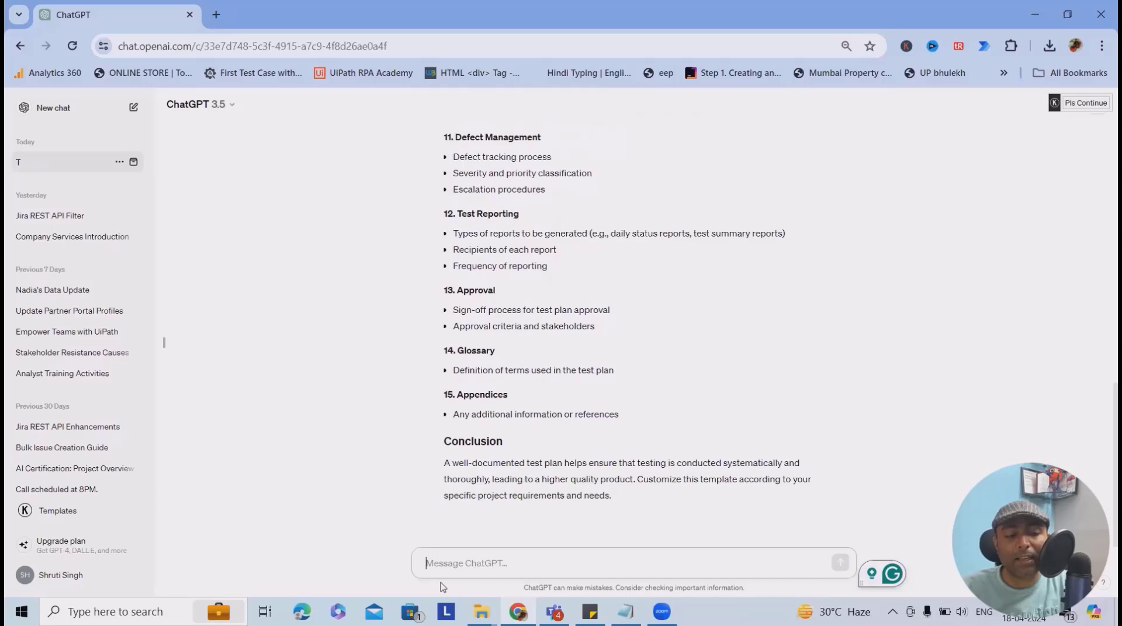
pyautogui.scroll(3)
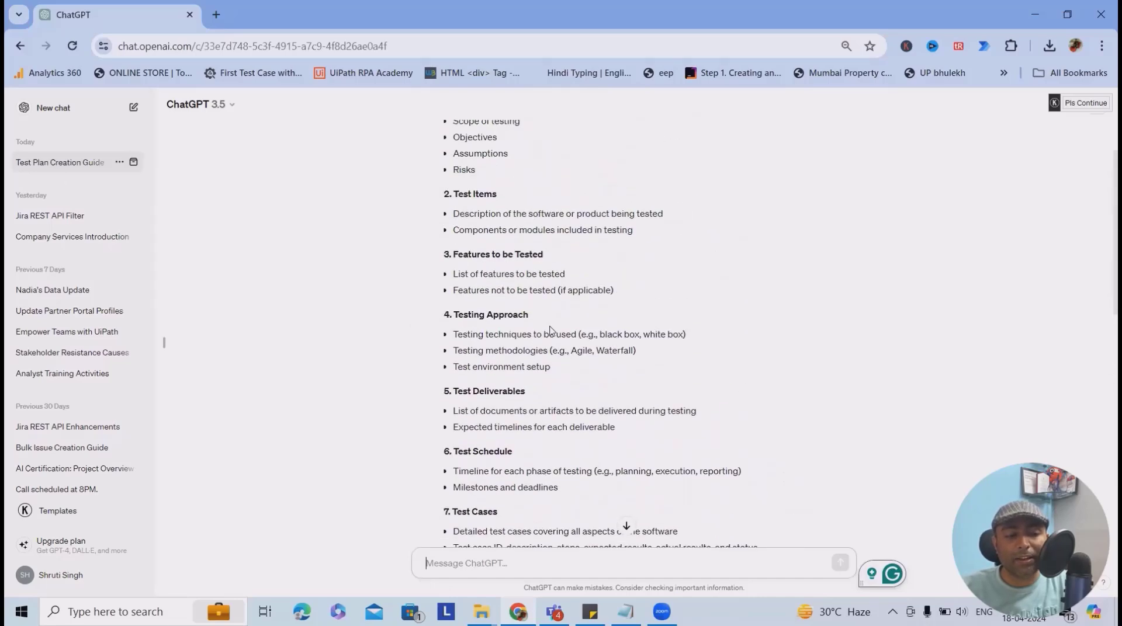
pyautogui.scroll(3)
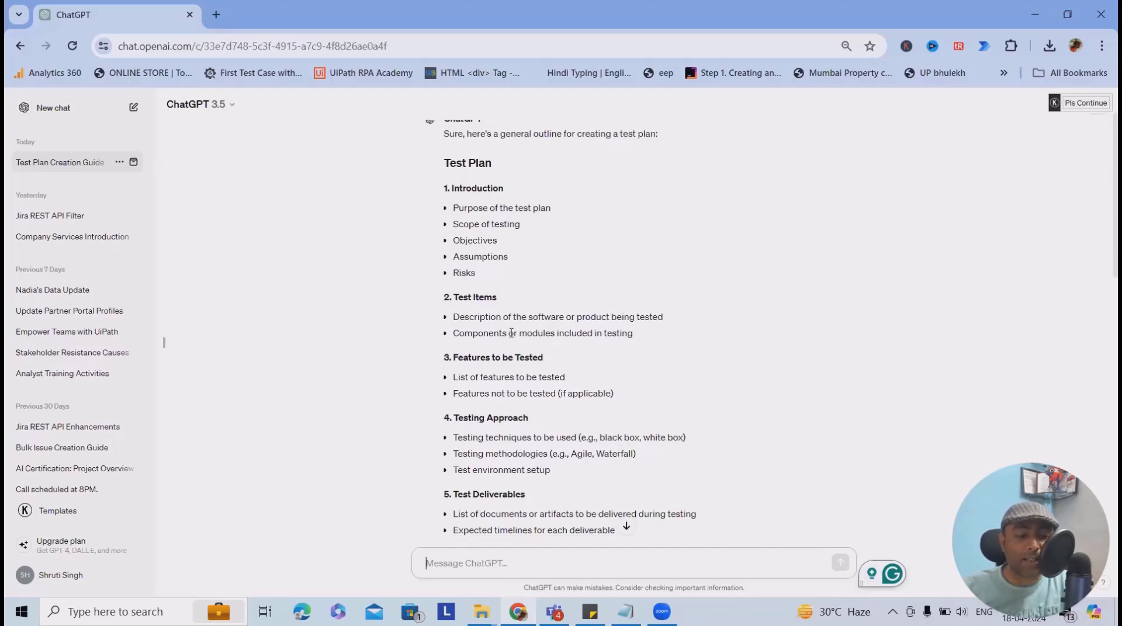
pyautogui.moveTo(521, 316)
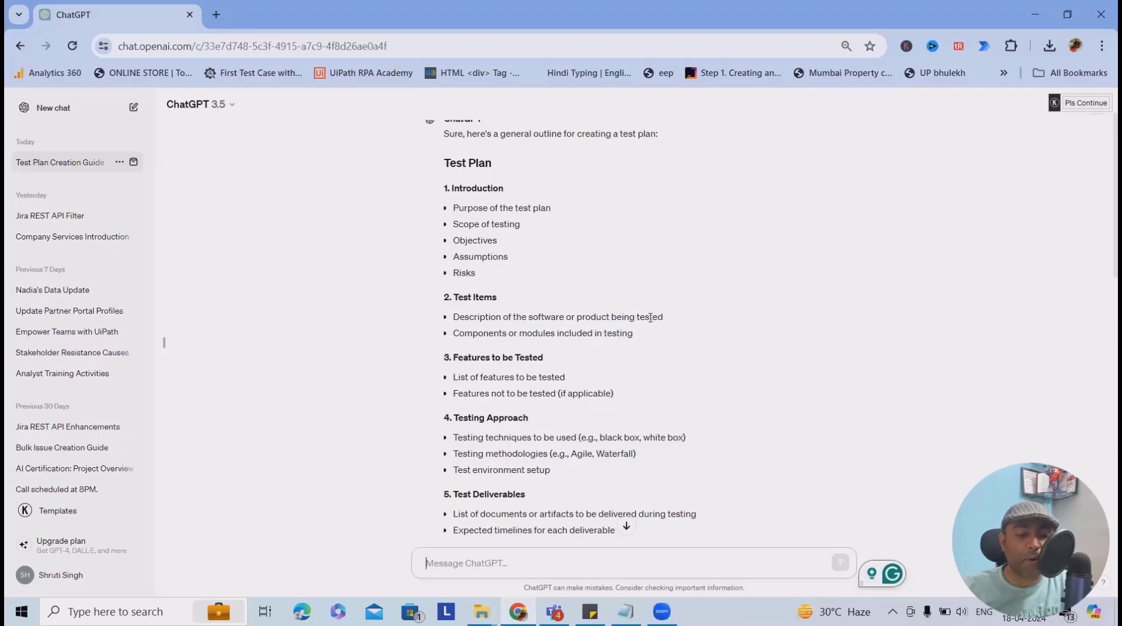
pyautogui.moveTo(592, 334)
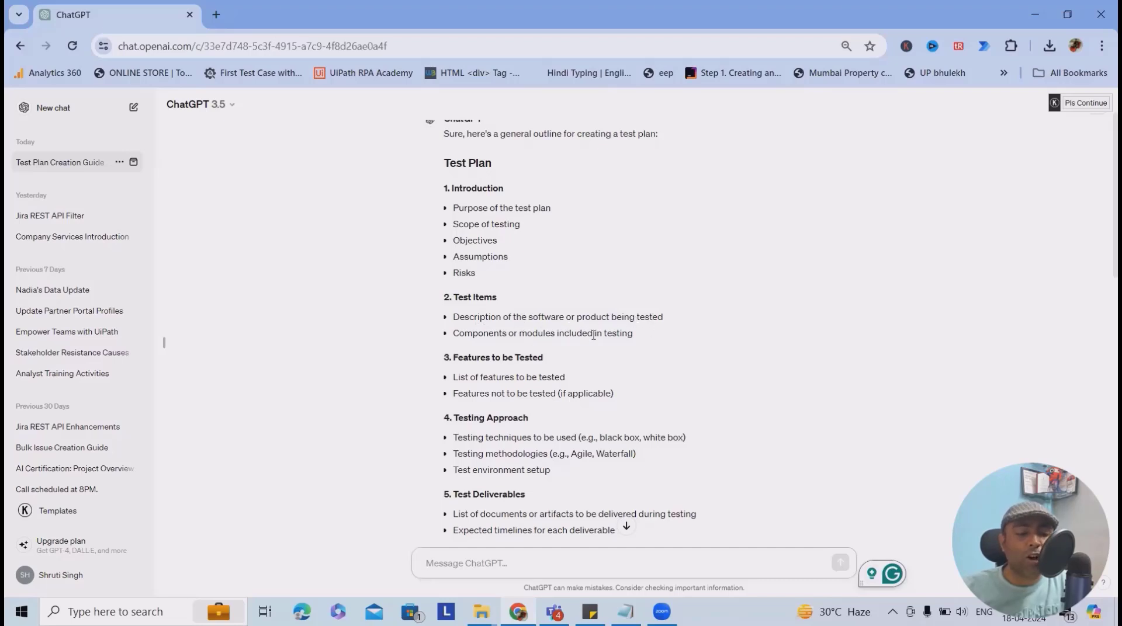
pyautogui.scroll(-3)
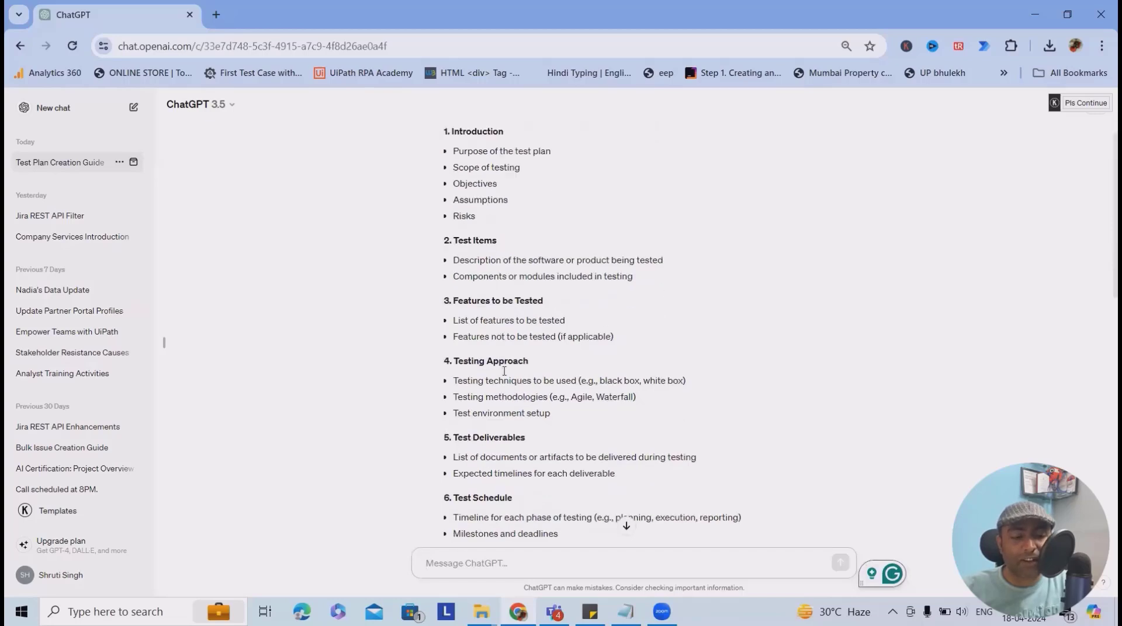
pyautogui.scroll(-3)
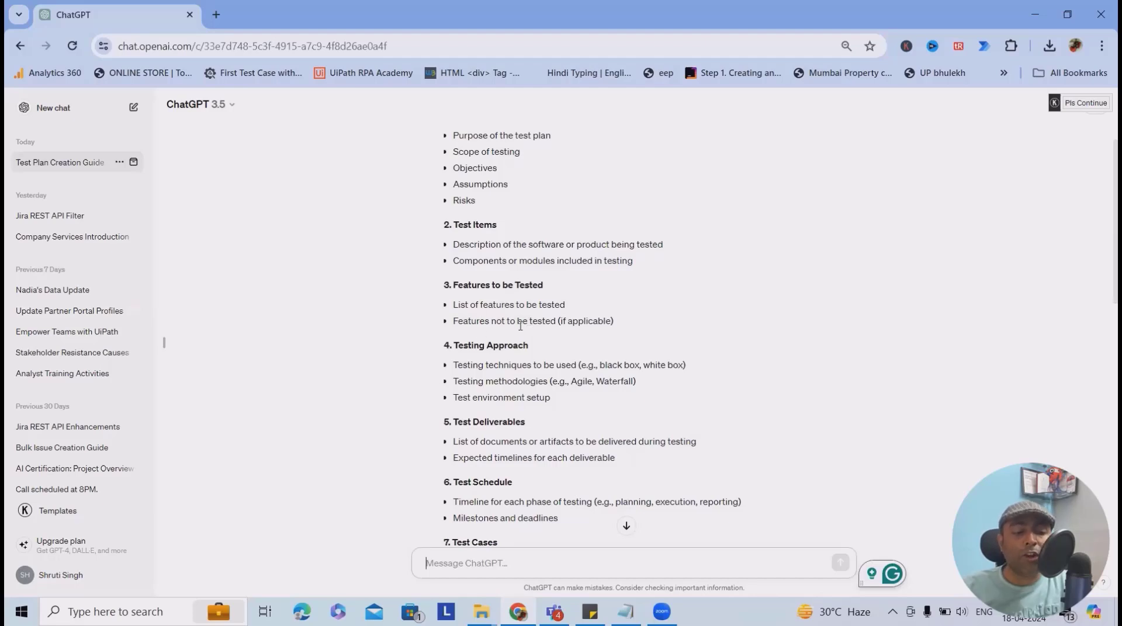
pyautogui.moveTo(538, 337)
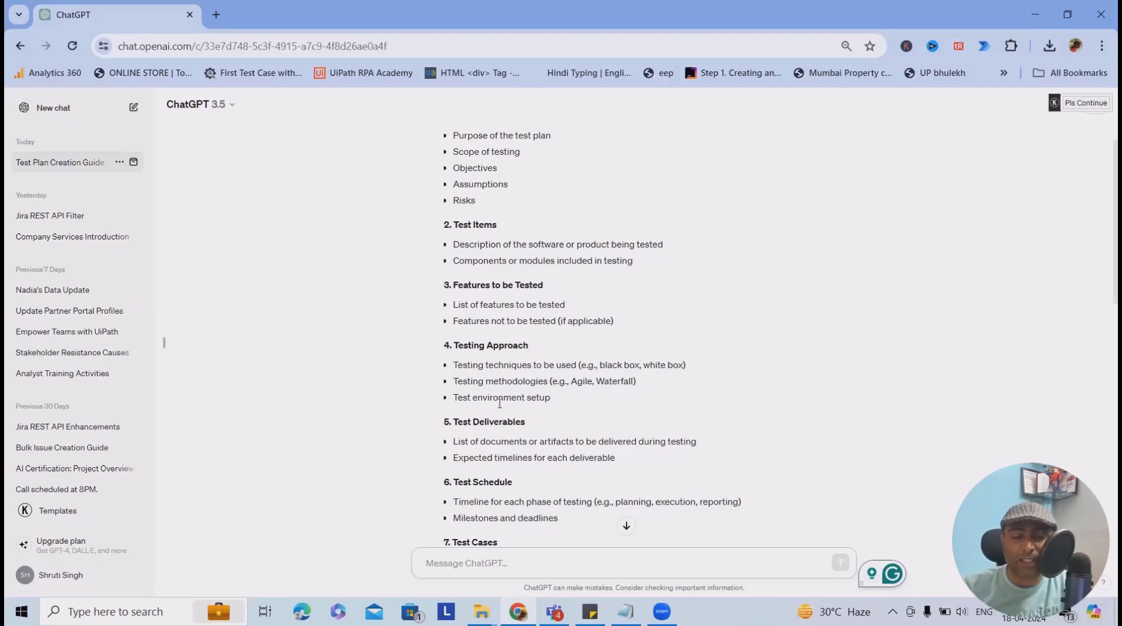
pyautogui.scroll(-3)
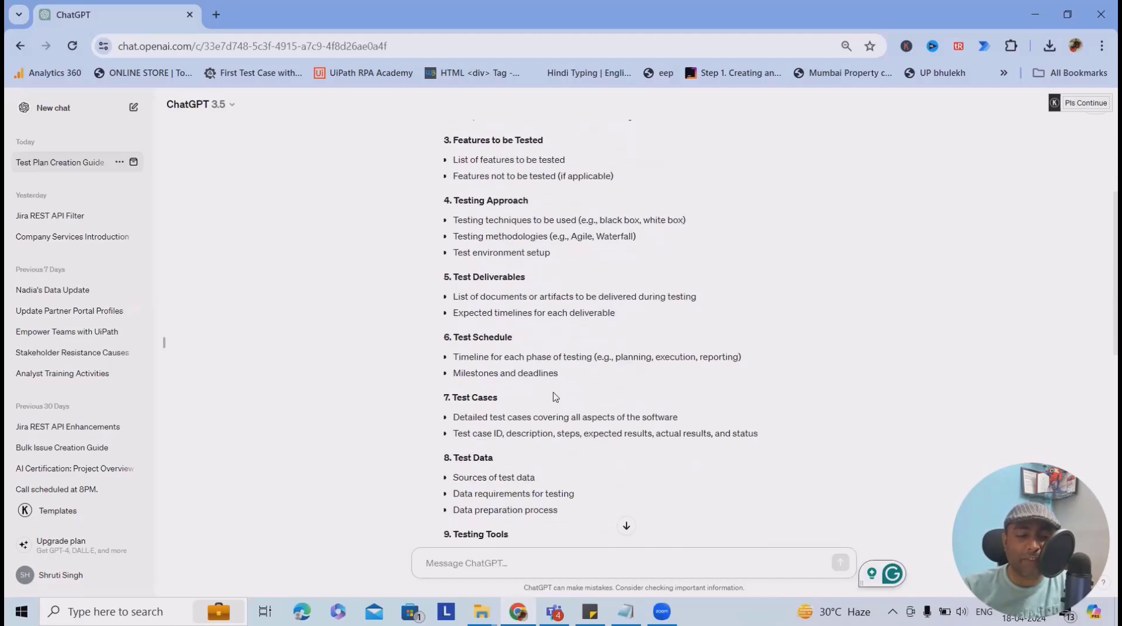
pyautogui.moveTo(550, 400)
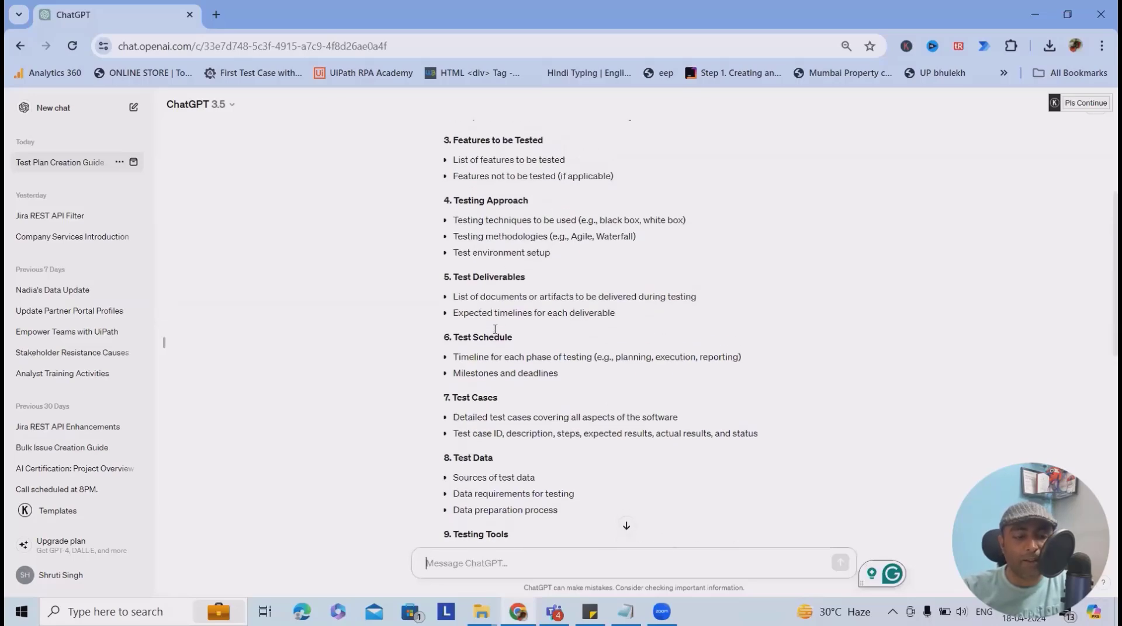
pyautogui.scroll(-3)
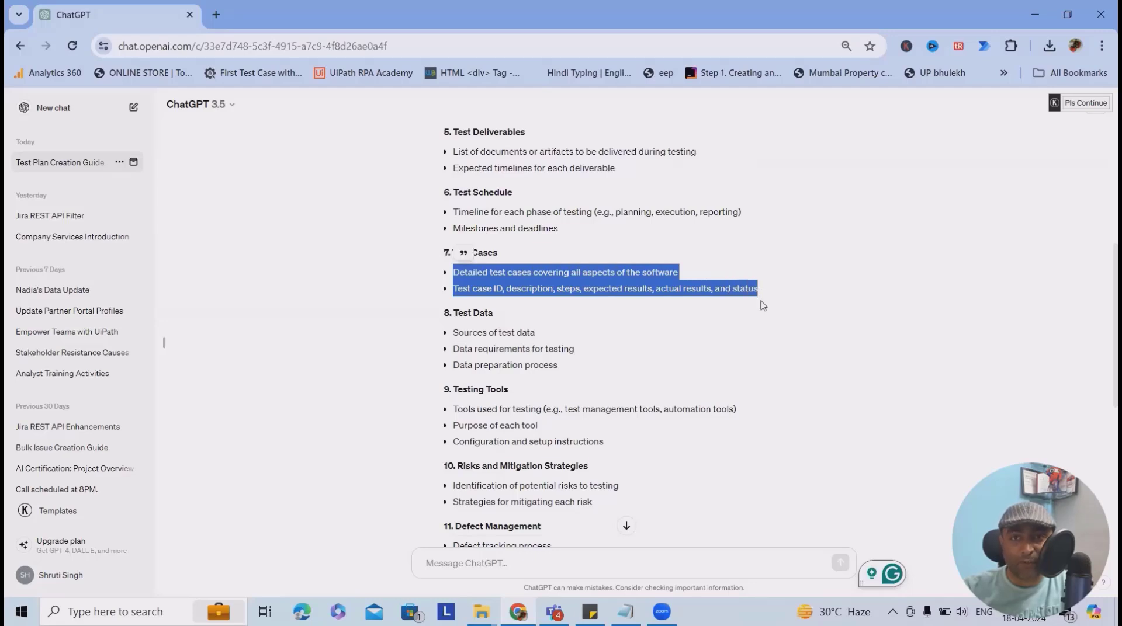
pyautogui.moveTo(757, 329)
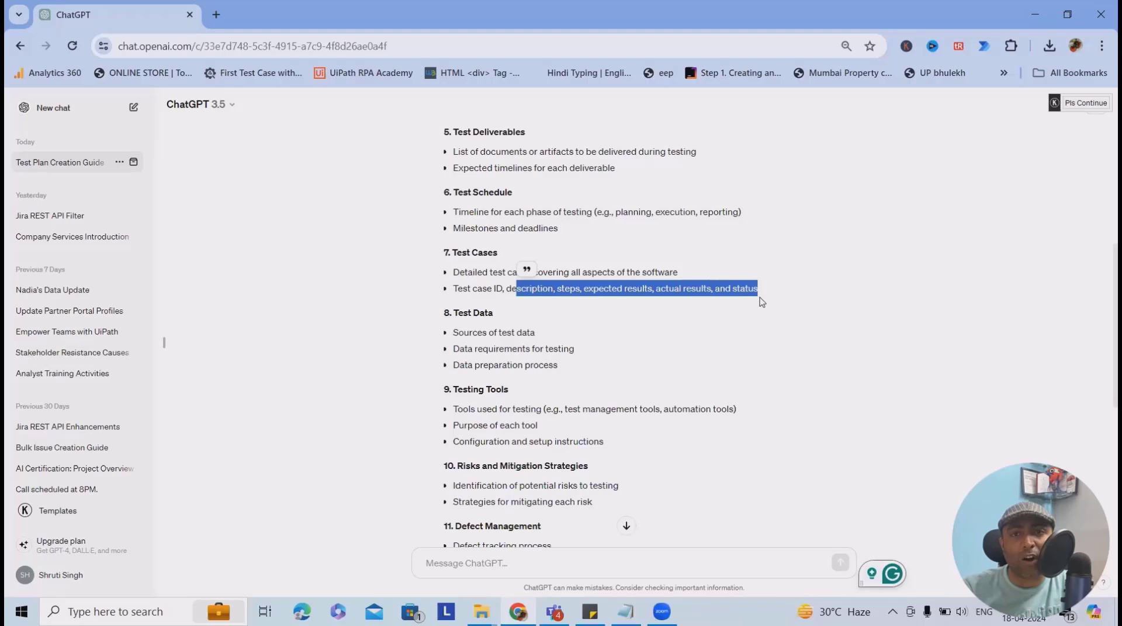
pyautogui.scroll(-3)
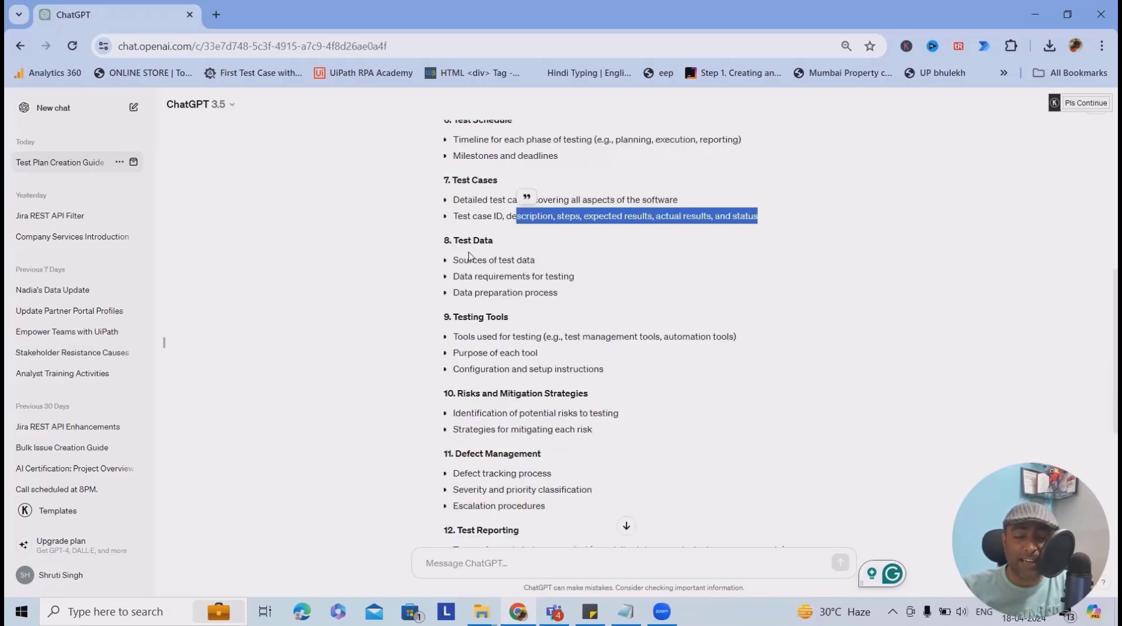
pyautogui.moveTo(468, 271)
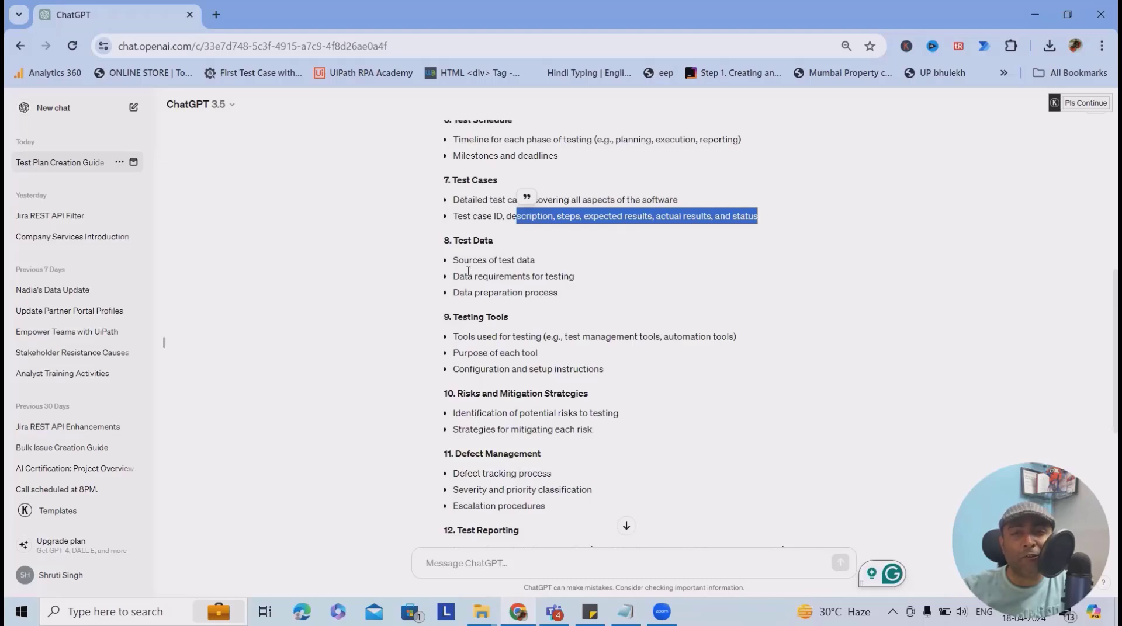
pyautogui.scroll(-3)
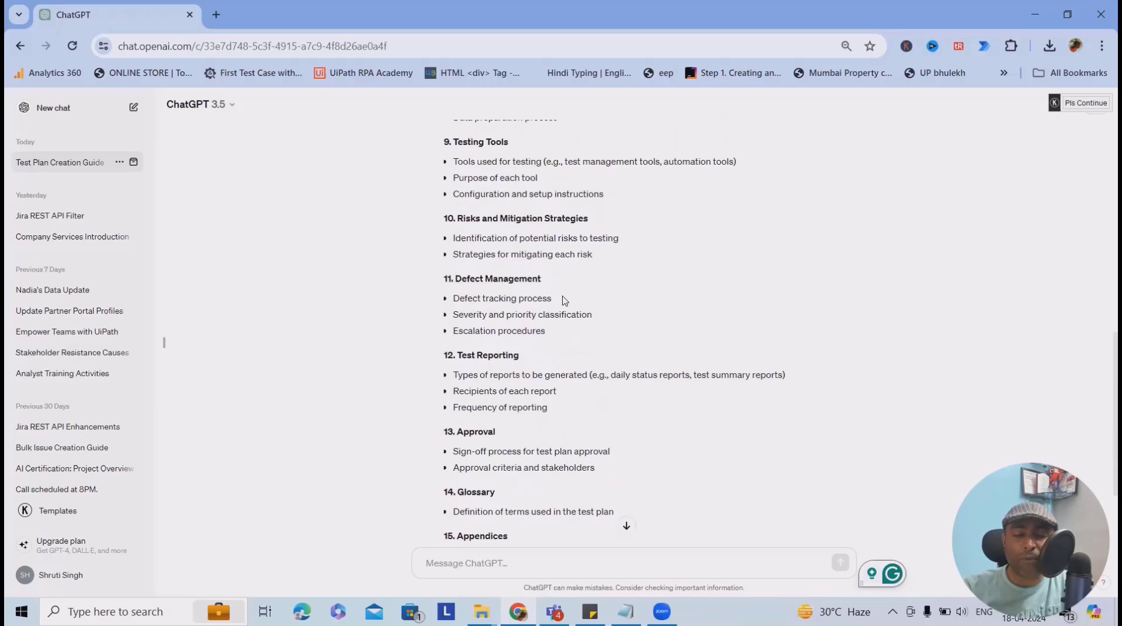
pyautogui.scroll(3)
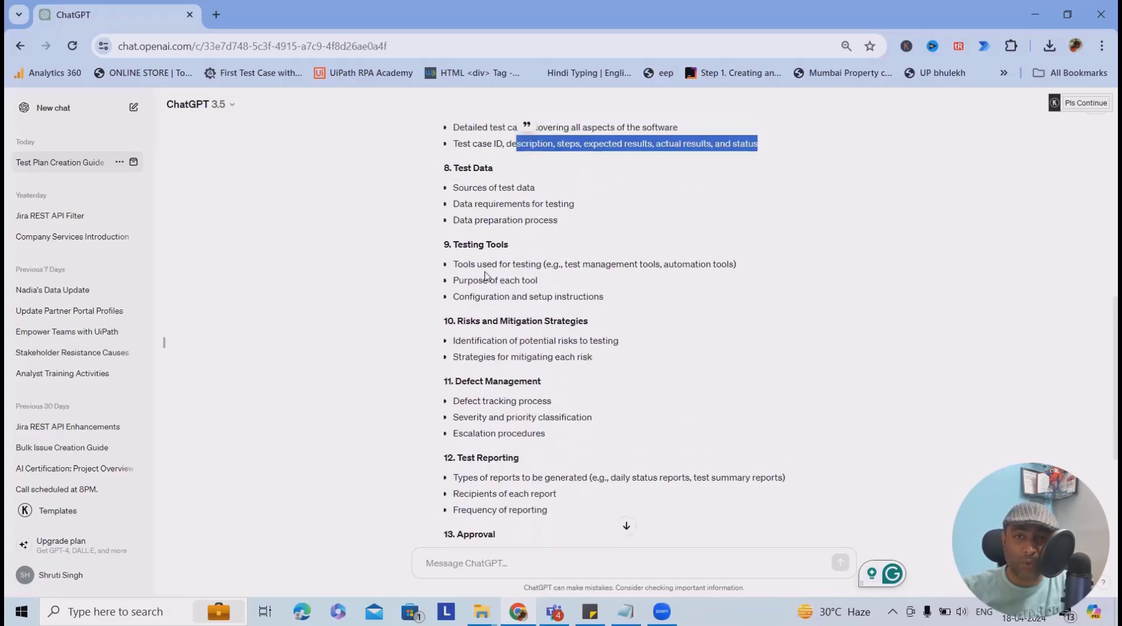
pyautogui.moveTo(623, 292)
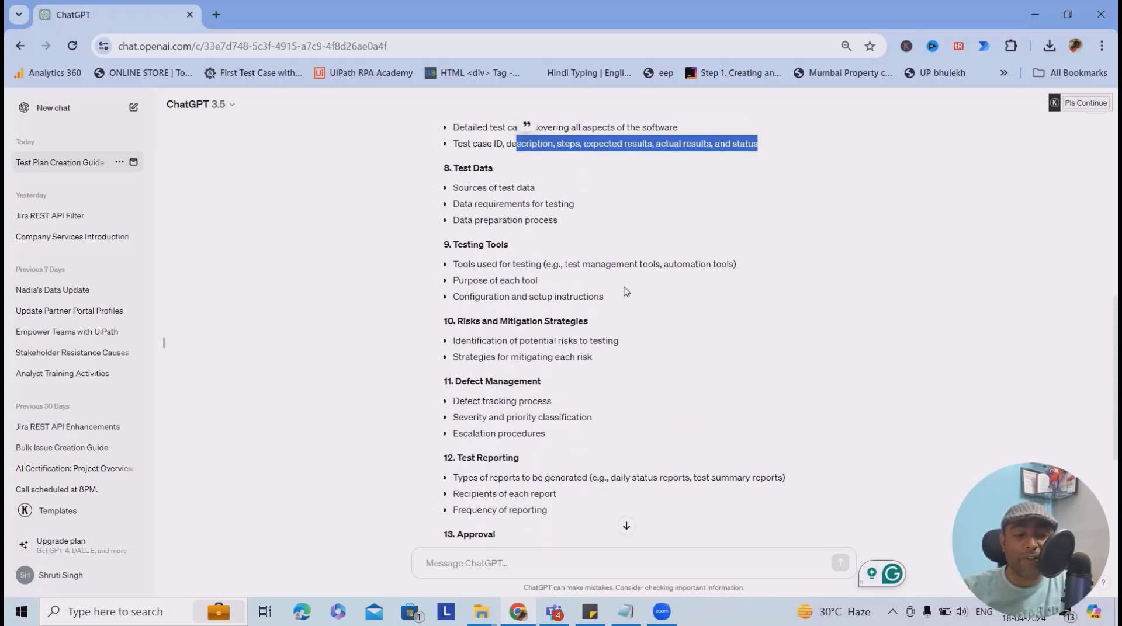
pyautogui.moveTo(546, 343)
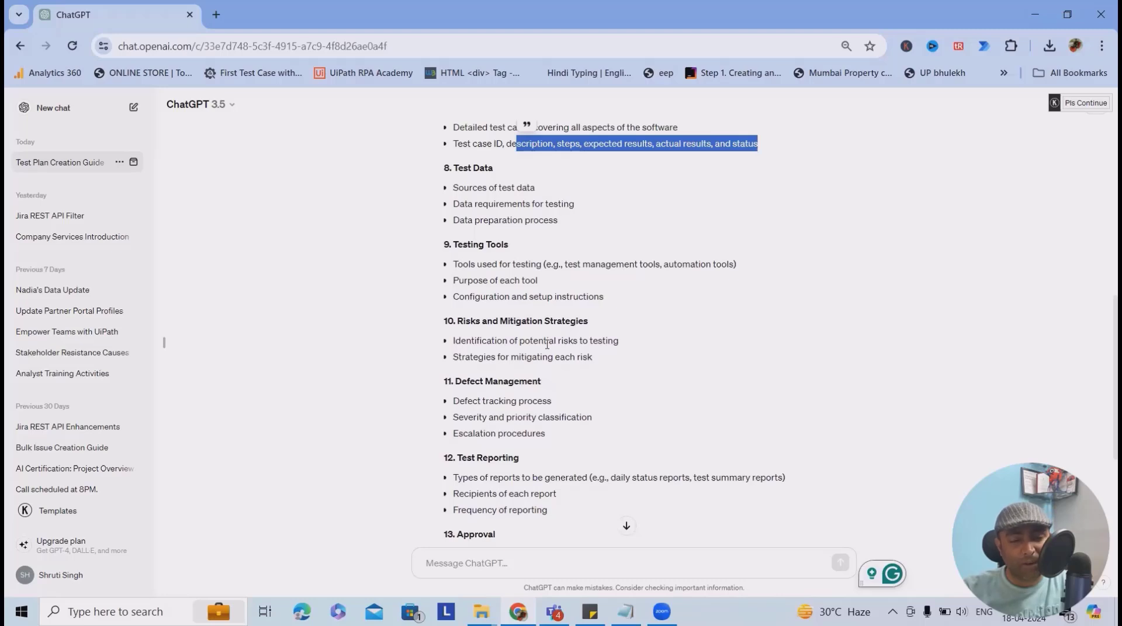
pyautogui.moveTo(565, 314)
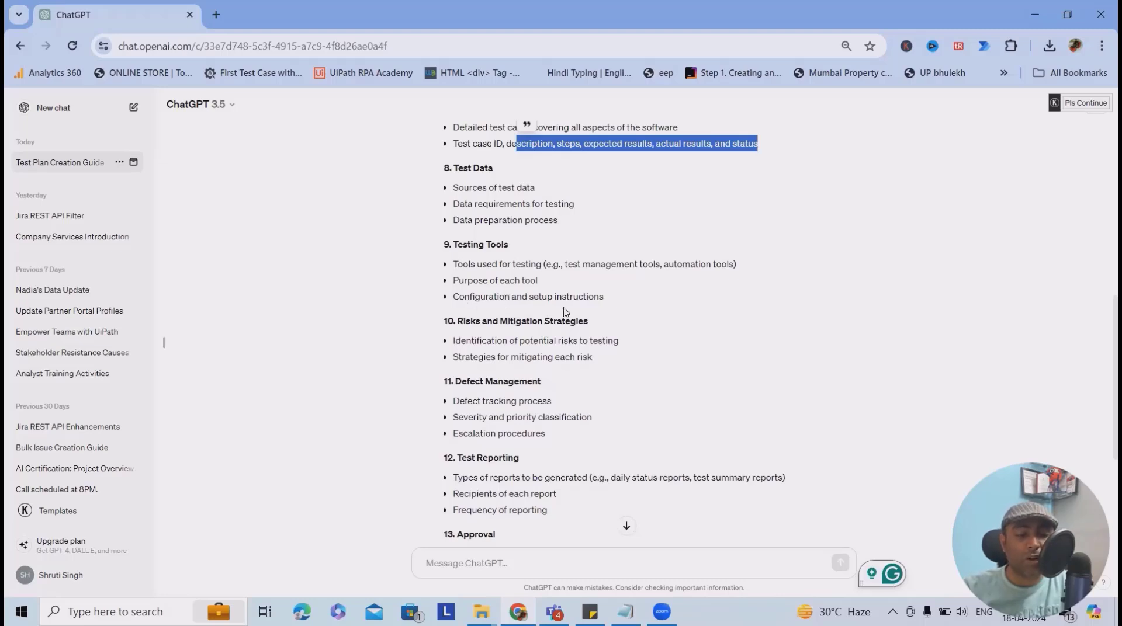
pyautogui.scroll(-3)
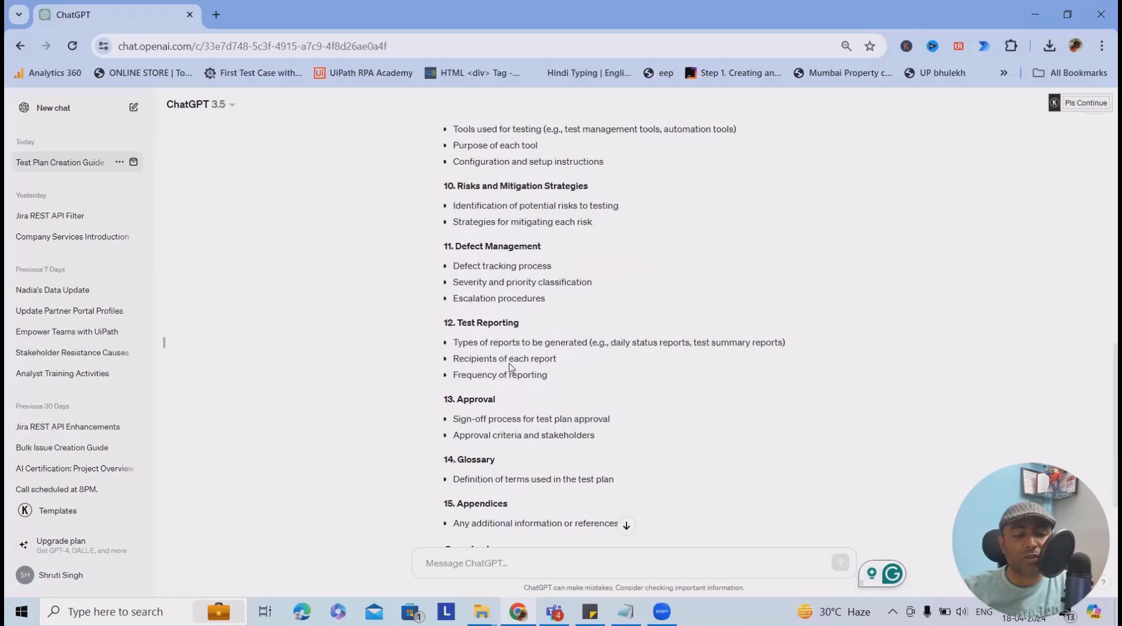
pyautogui.scroll(-3)
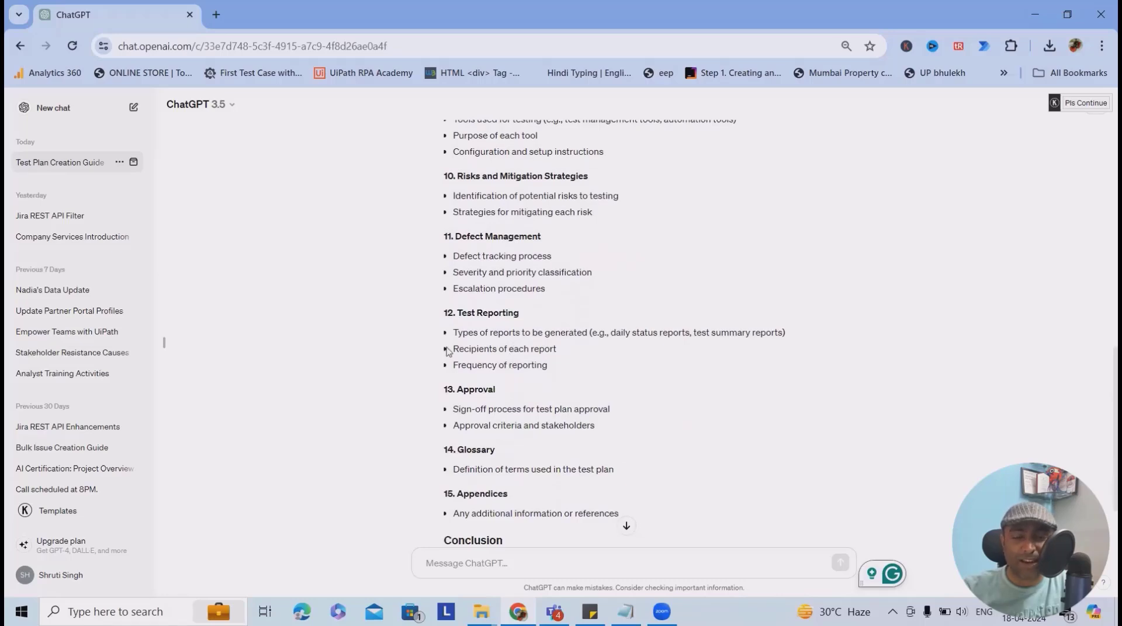
pyautogui.scroll(-3)
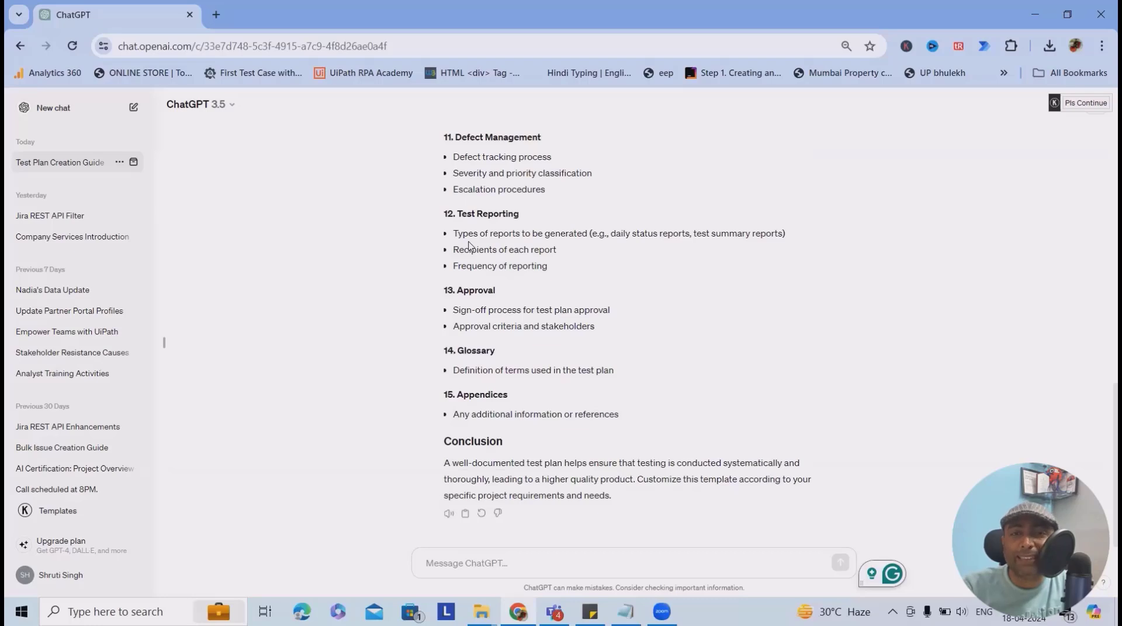
pyautogui.moveTo(377, 532)
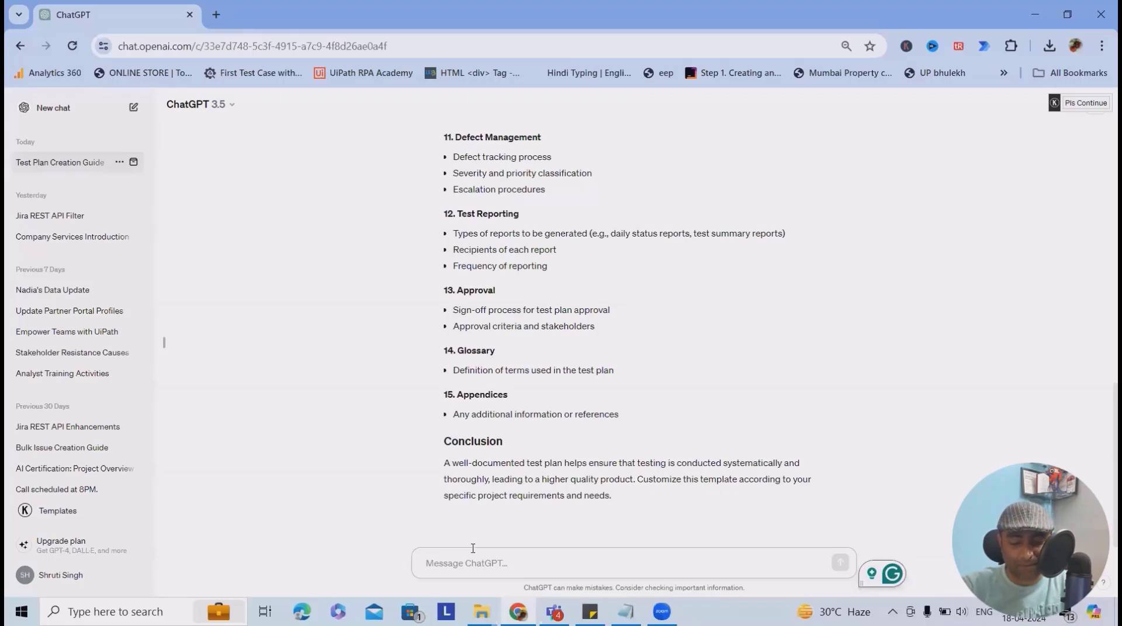
# Step: Draft 'Create Test Plan for ecommerce website' listing Shopping items, Cart, Gift card, Profile and login/logout features
pyautogui.write('Test Pl')
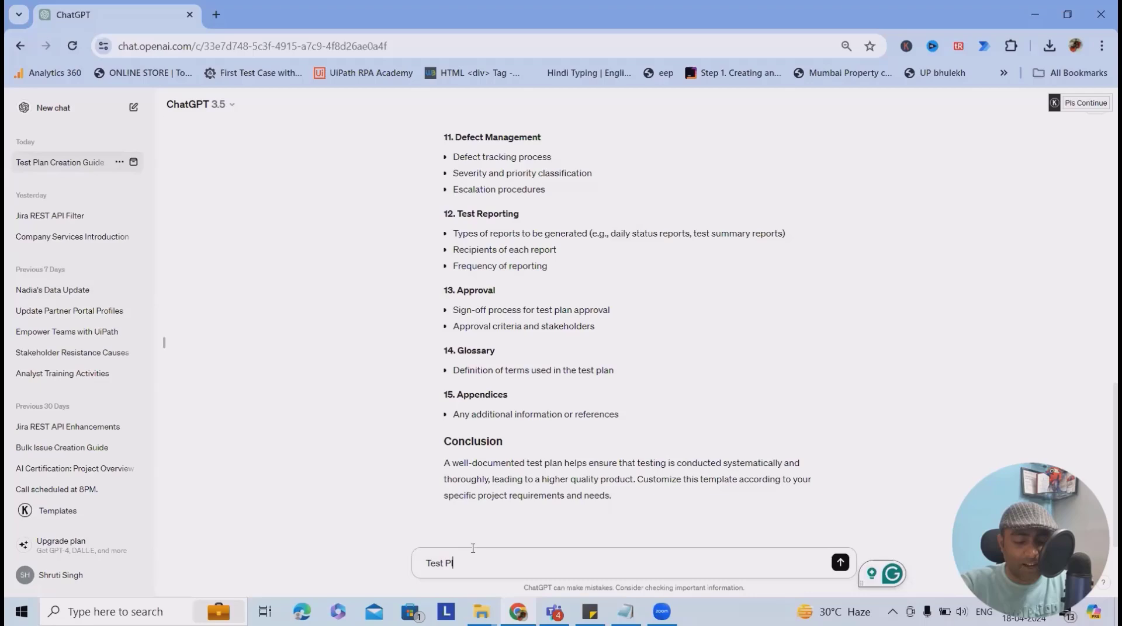
pyautogui.write('Create Test Plan')
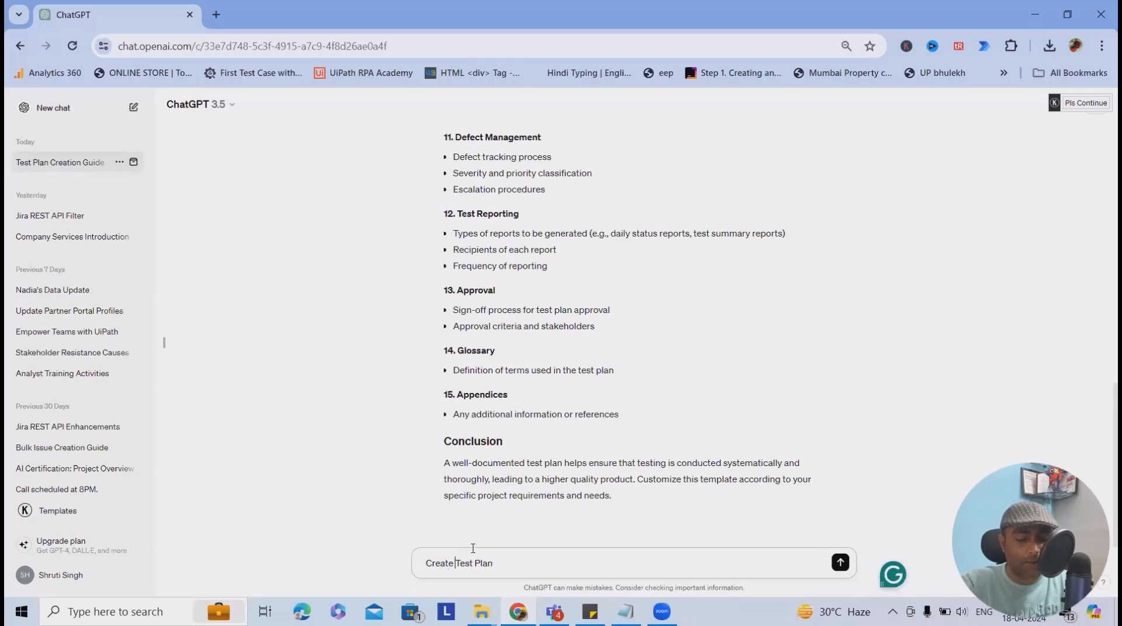
pyautogui.write('for e')
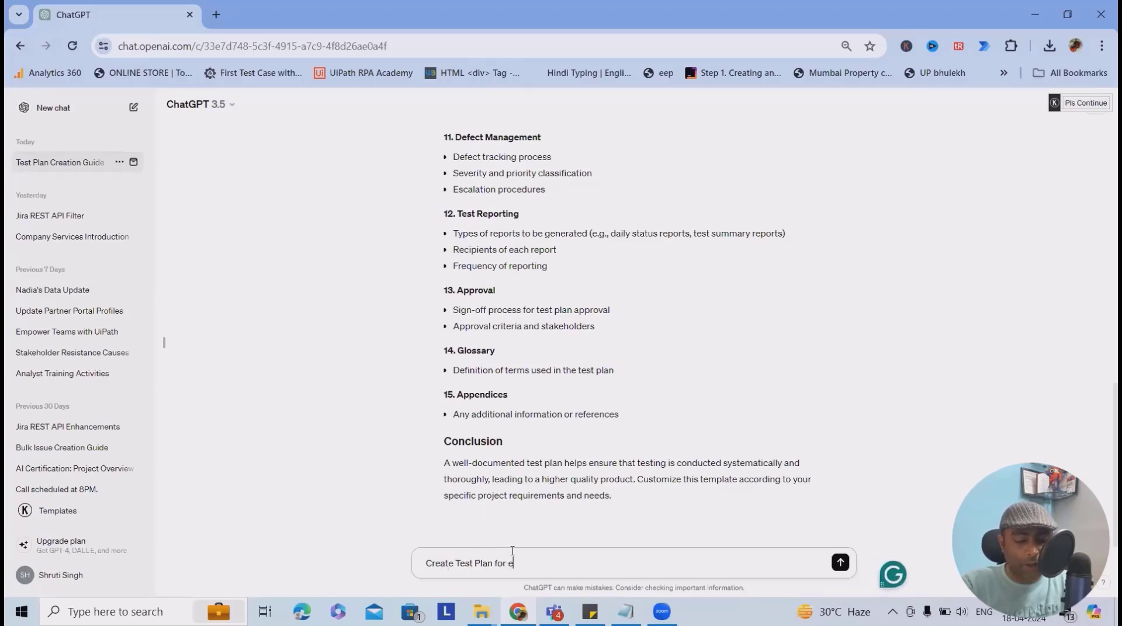
pyautogui.write('commerce website and fe')
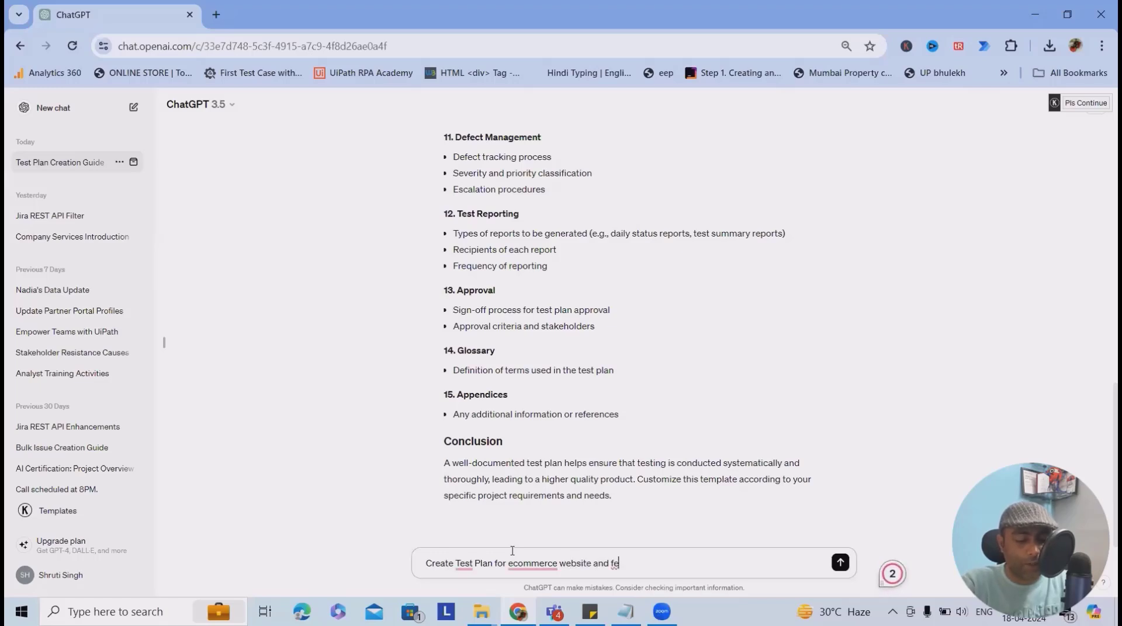
pyautogui.write('ature includes Shopping')
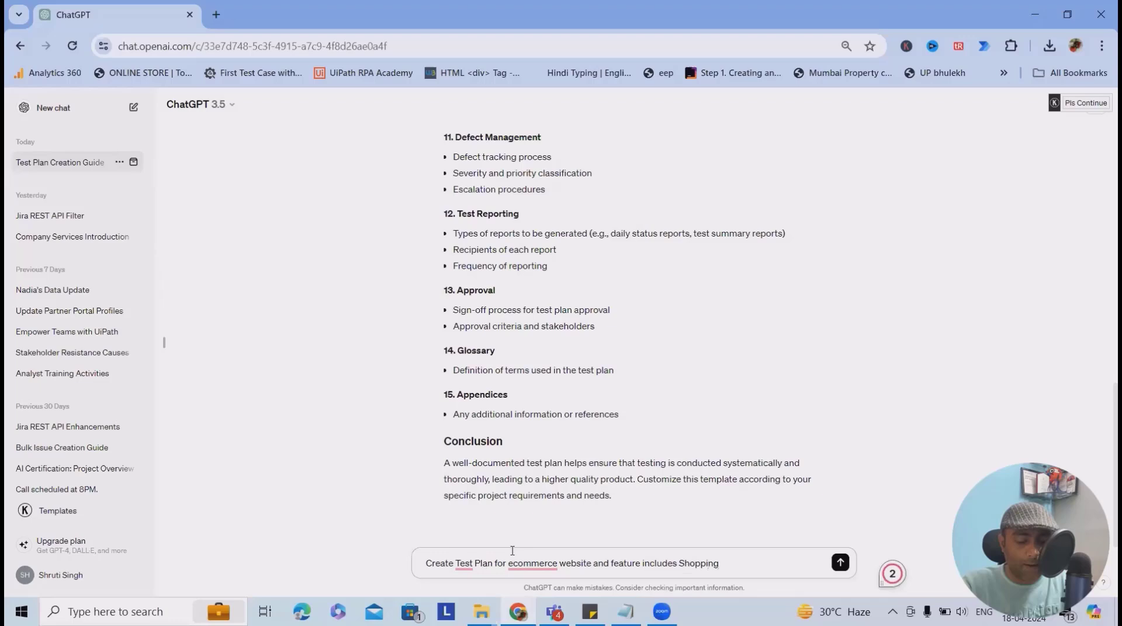
pyautogui.write('items, Cart, G')
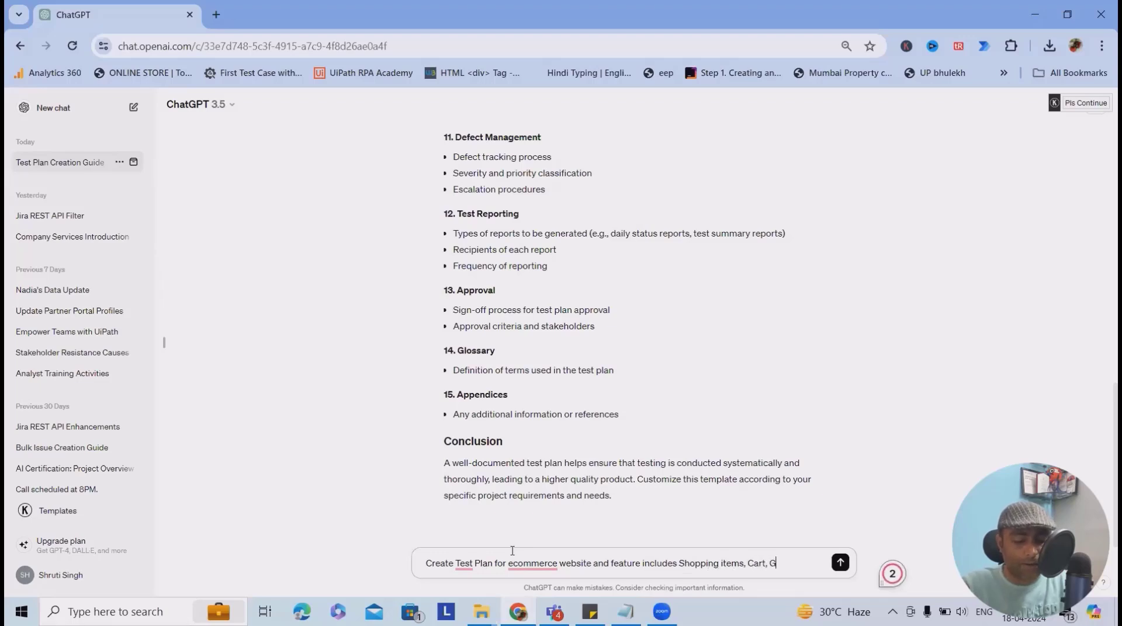
pyautogui.write('ift card, Profile page and login')
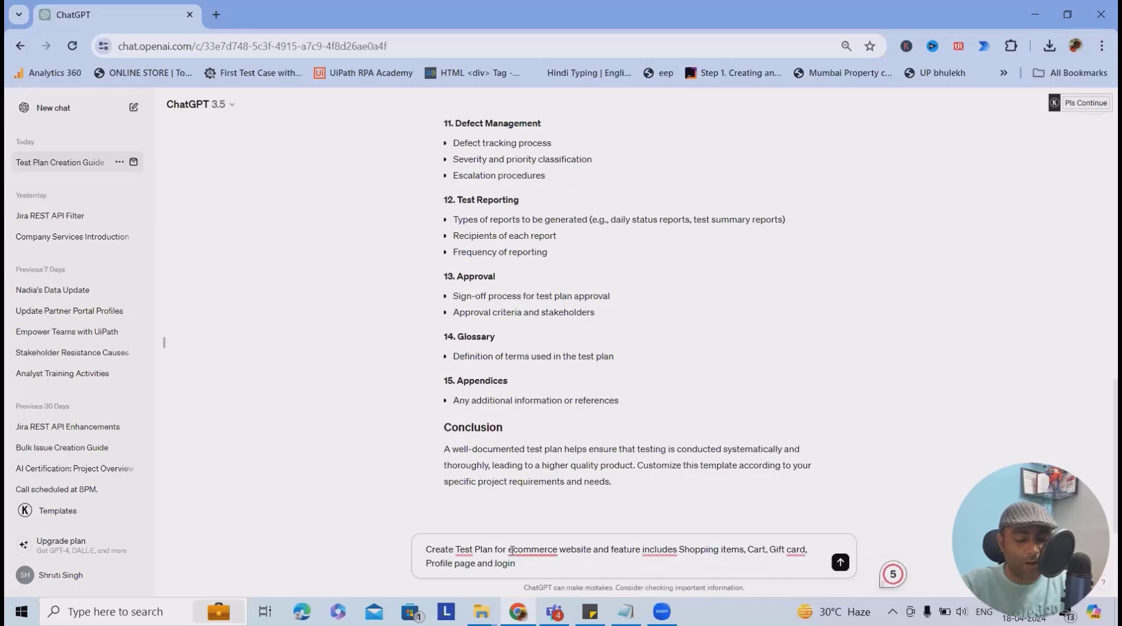
pyautogui.write('logout secti')
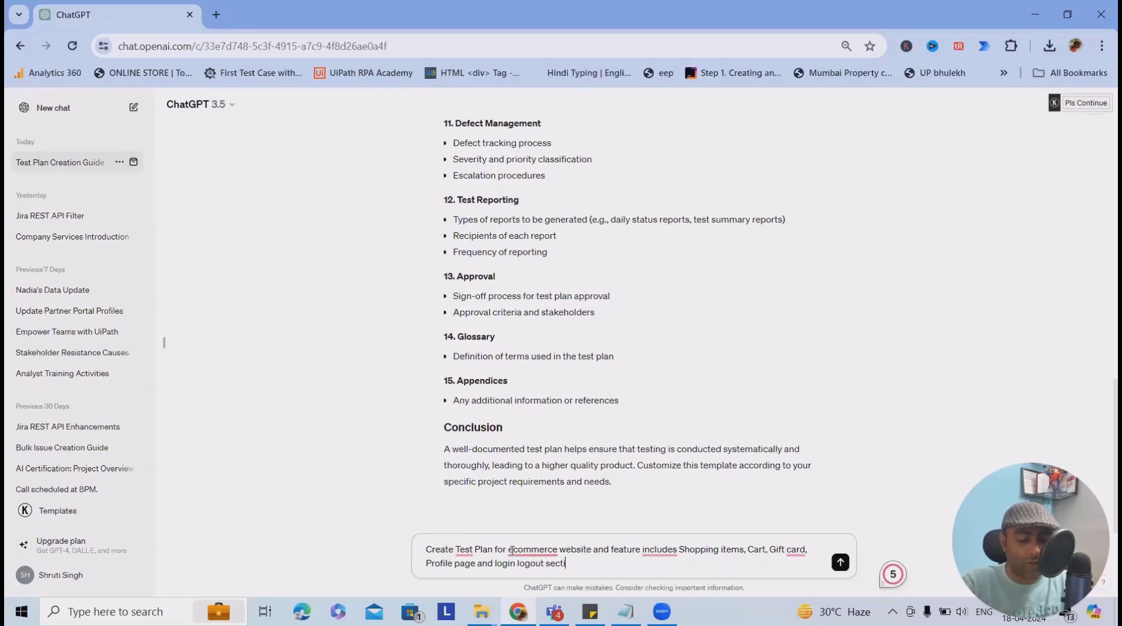
# Step: Send the ecommerce prompt and follow the tailored 15-section test plan as it generates
pyautogui.click(840, 562)
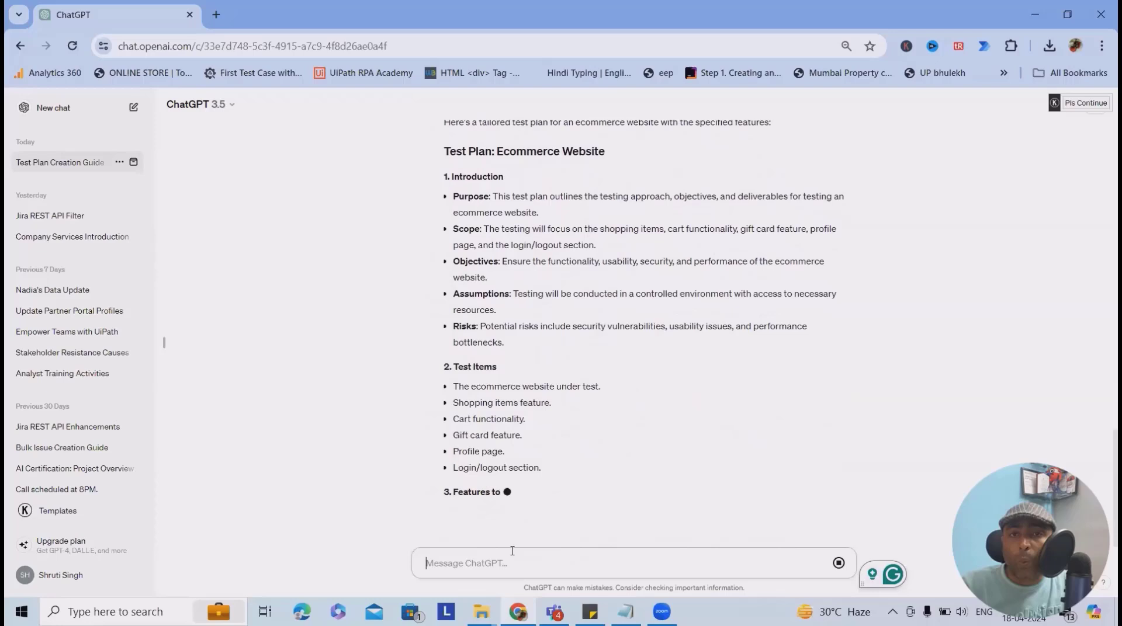
pyautogui.scroll(-3)
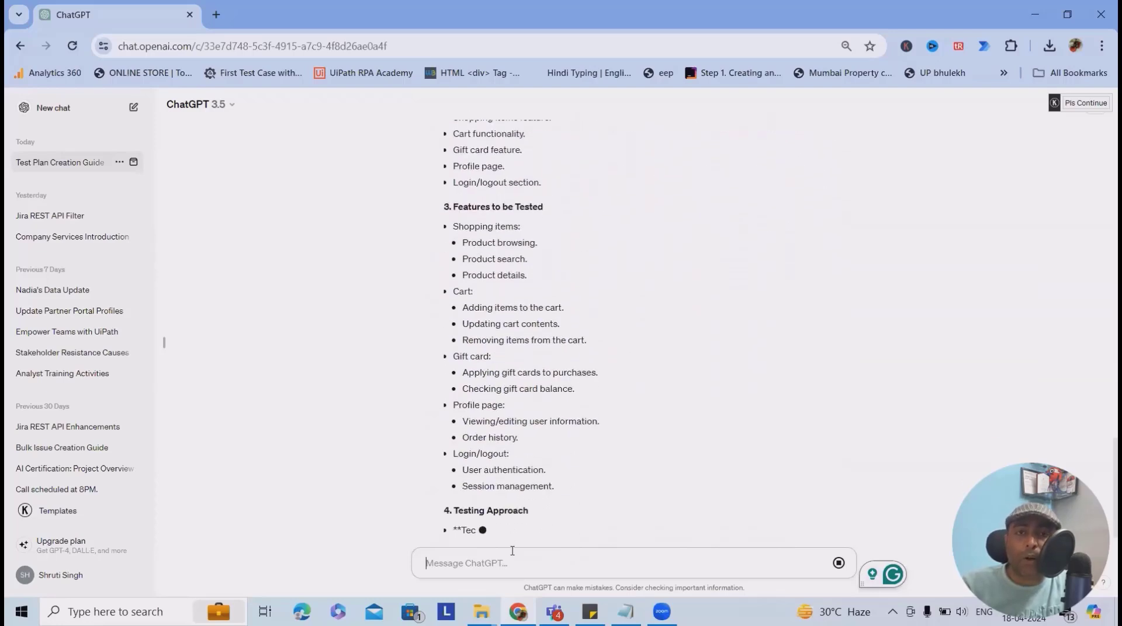
pyautogui.scroll(-3)
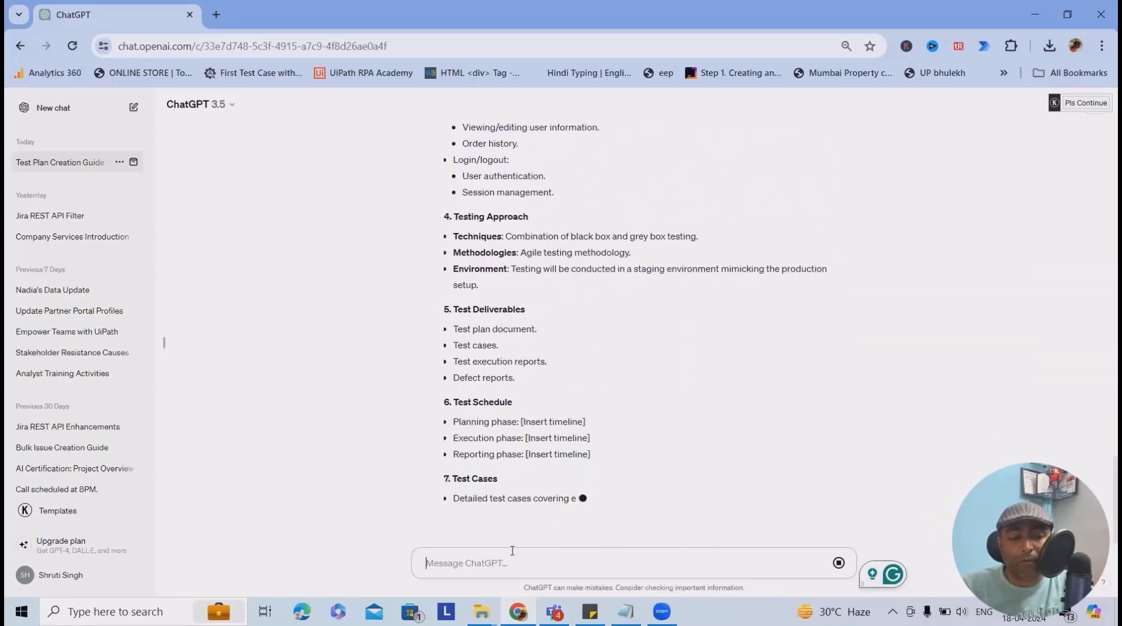
pyautogui.scroll(-3)
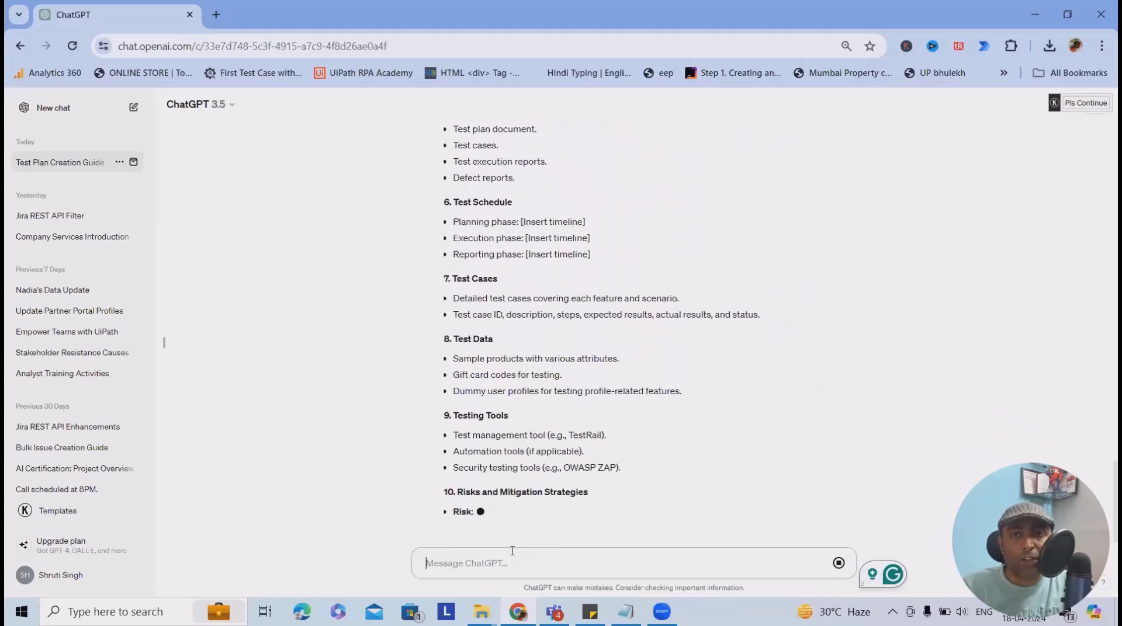
pyautogui.scroll(-3)
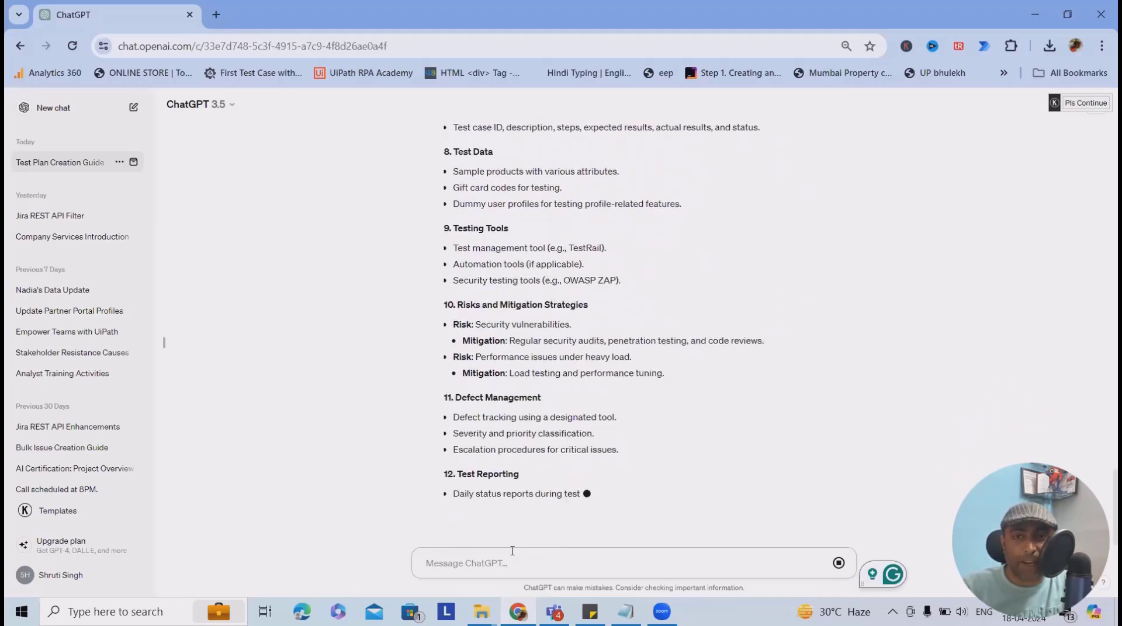
pyautogui.scroll(-3)
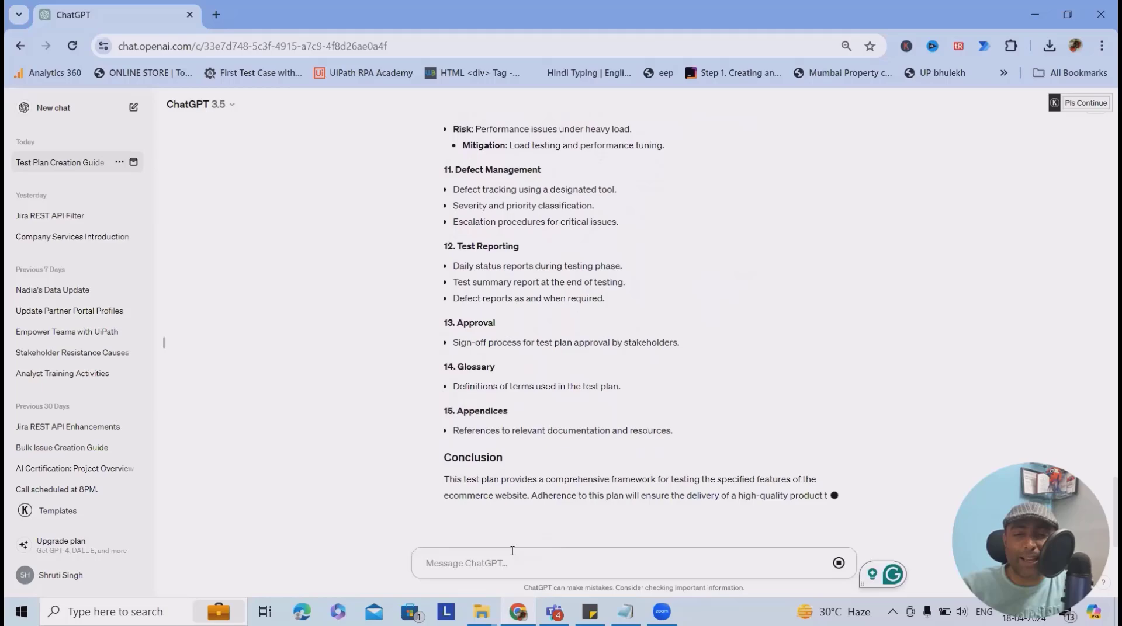
pyautogui.scroll(-3)
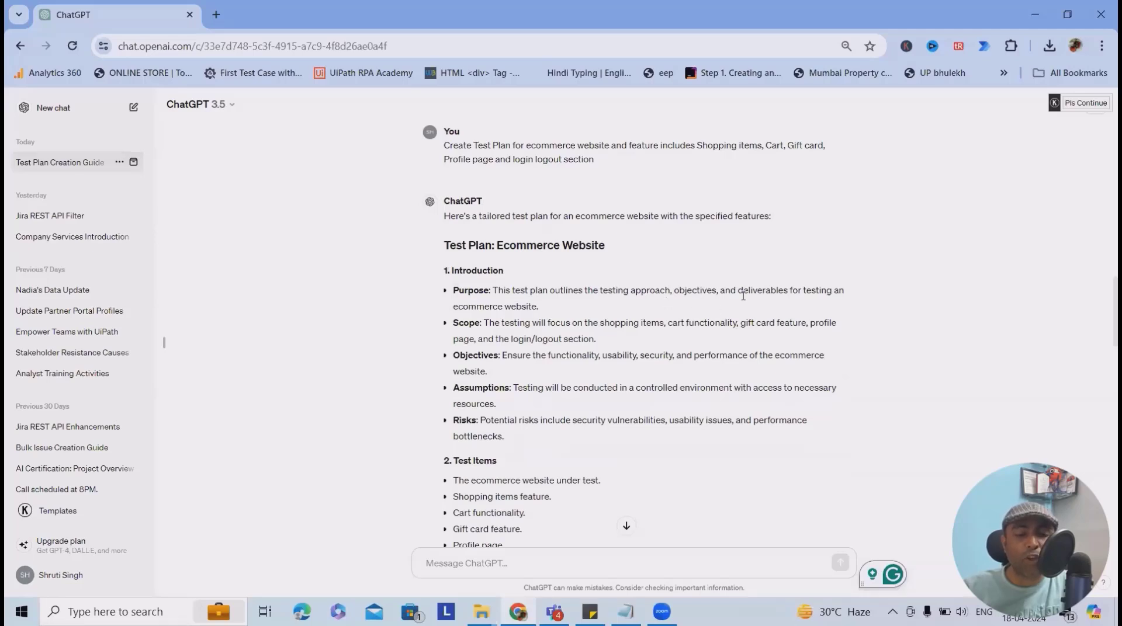
pyautogui.moveTo(819, 316)
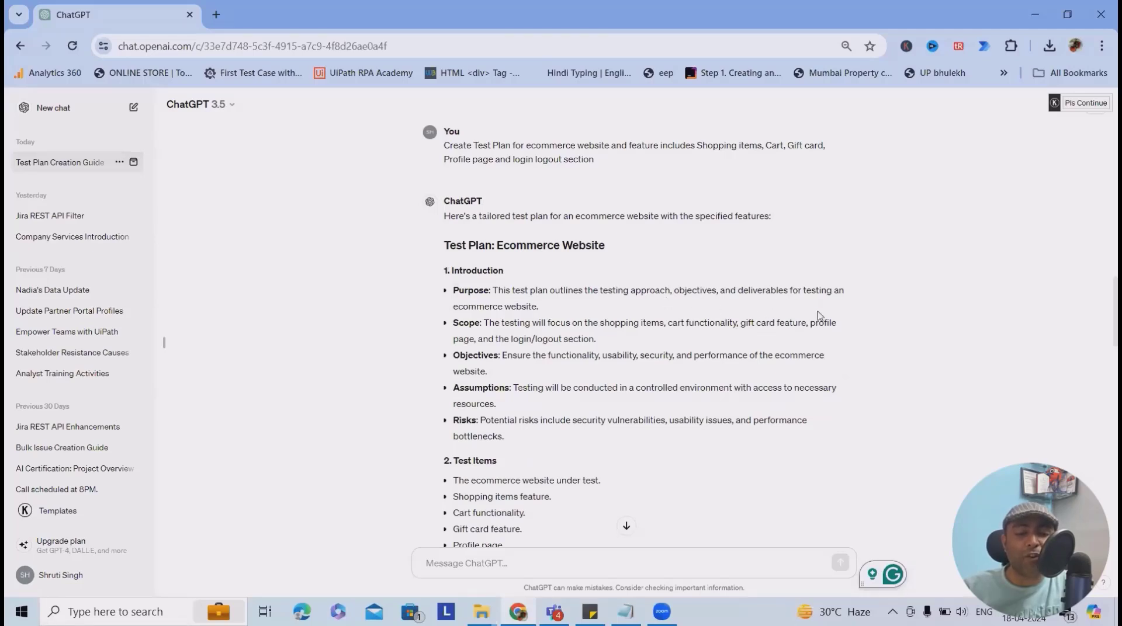
pyautogui.moveTo(476, 329)
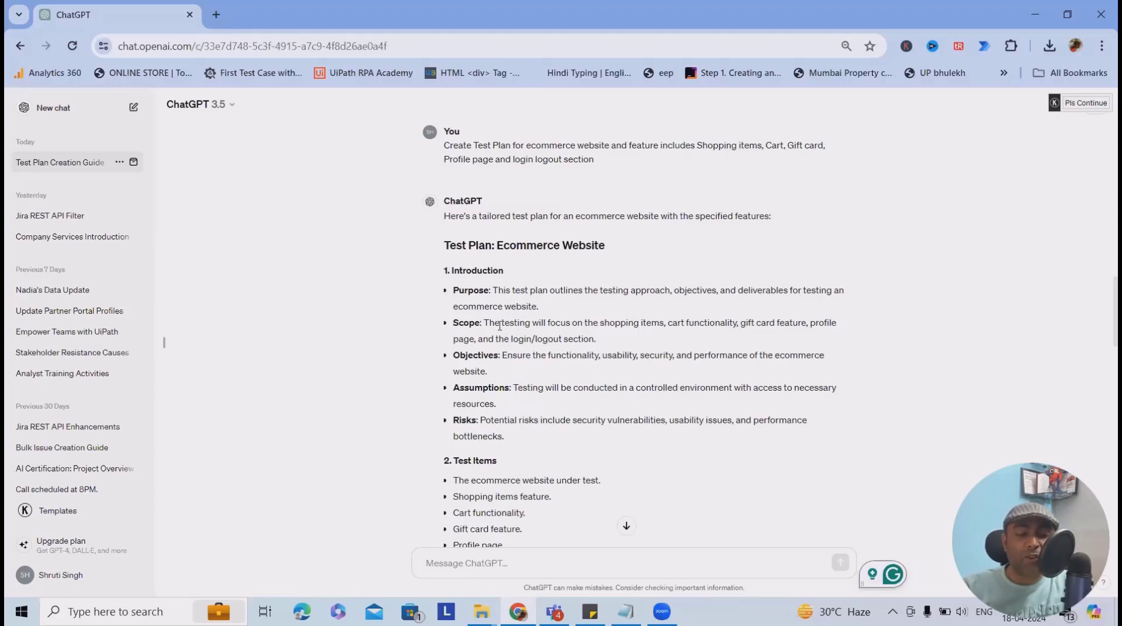
pyautogui.moveTo(678, 340)
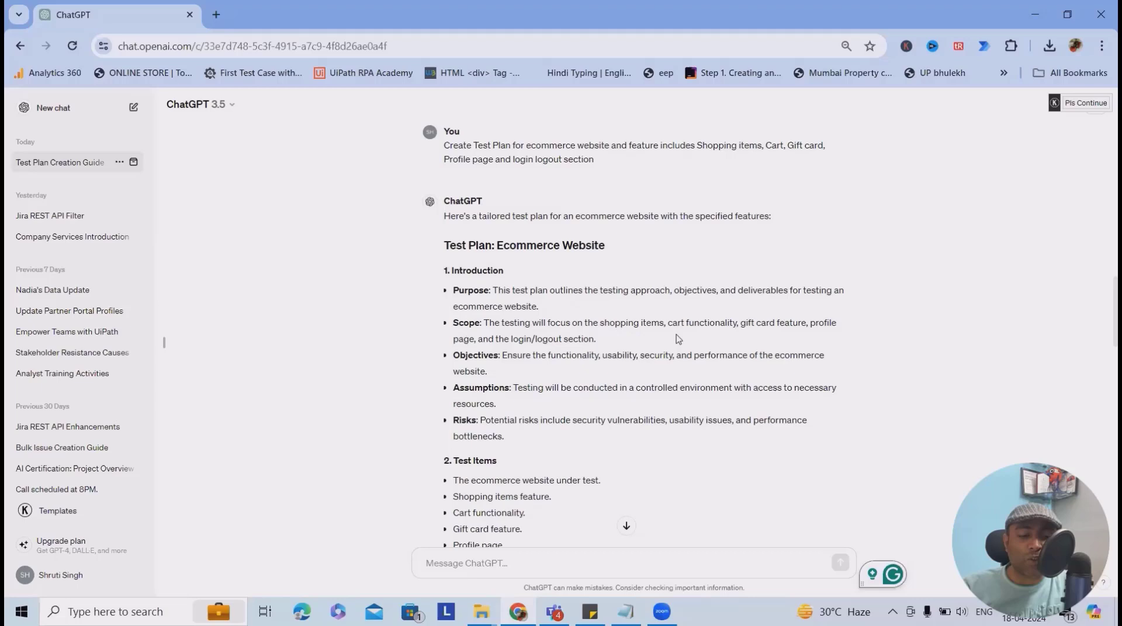
pyautogui.moveTo(767, 334)
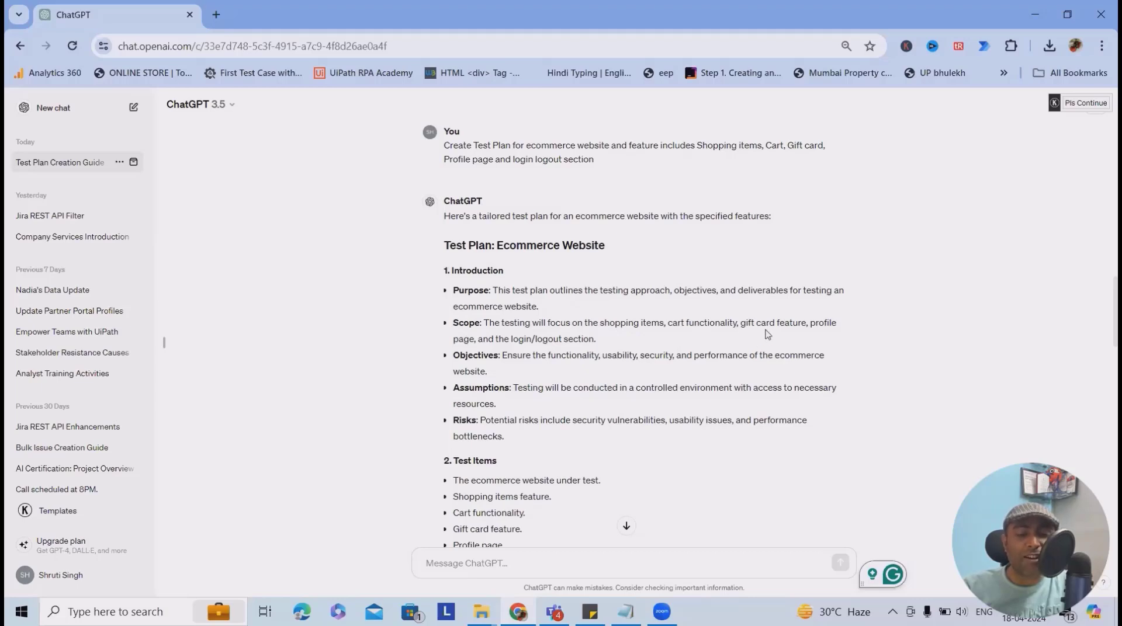
pyautogui.moveTo(530, 343)
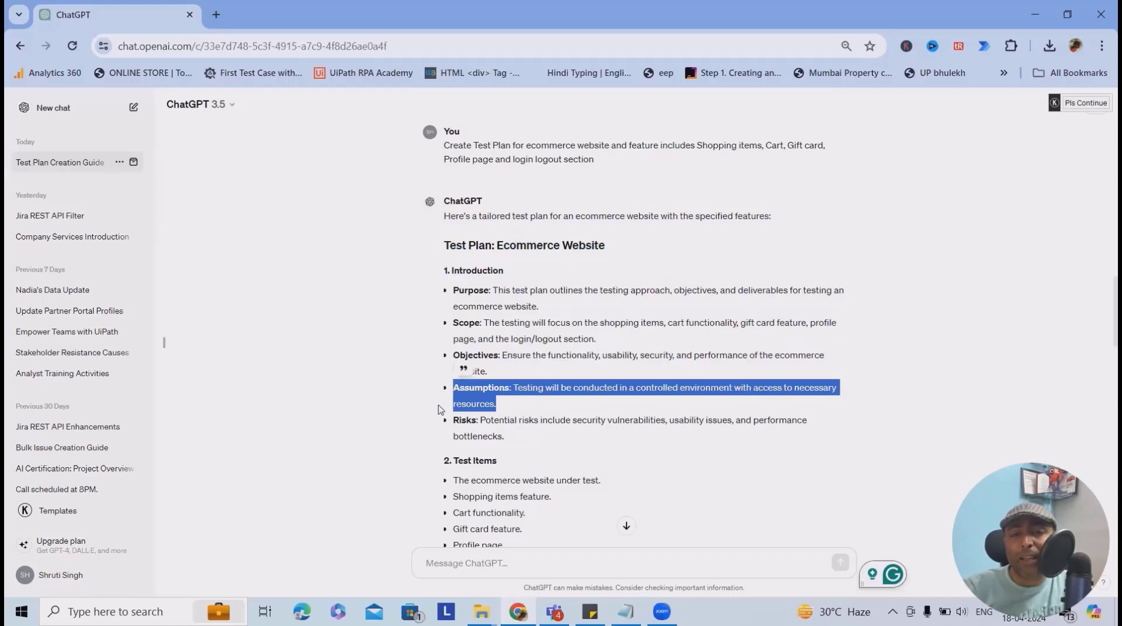
pyautogui.click(529, 439)
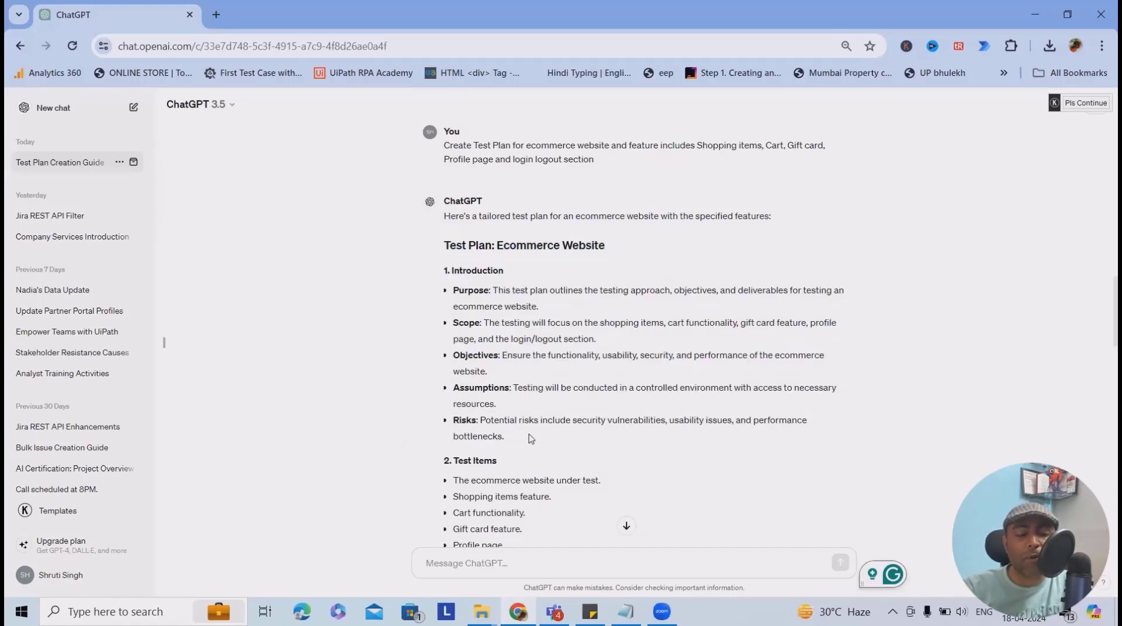
pyautogui.scroll(-3)
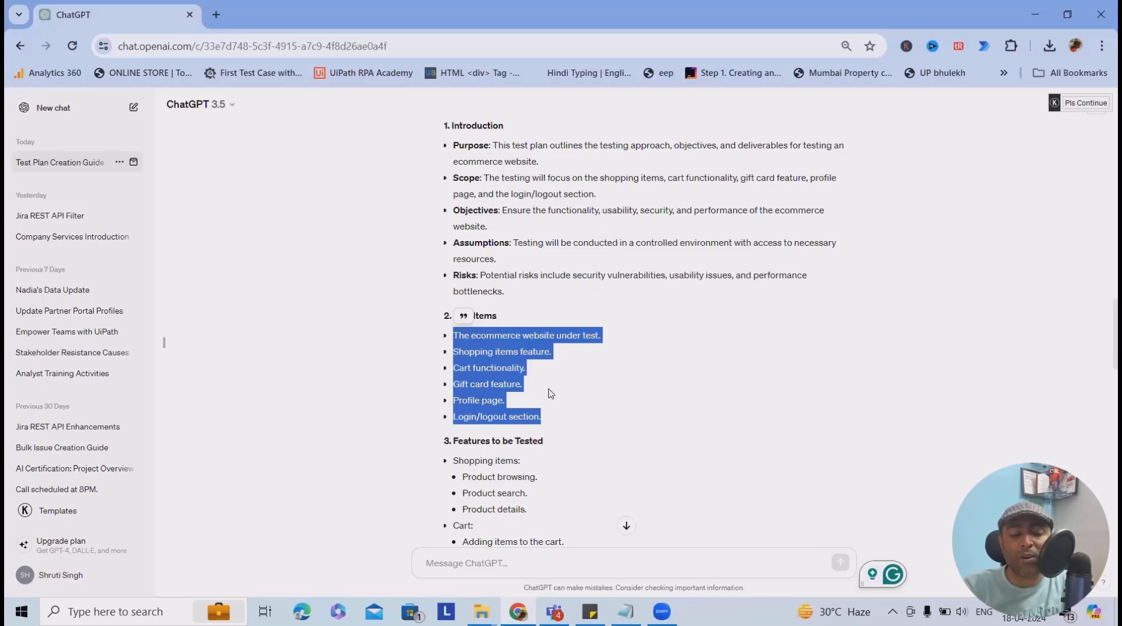
pyautogui.scroll(-3)
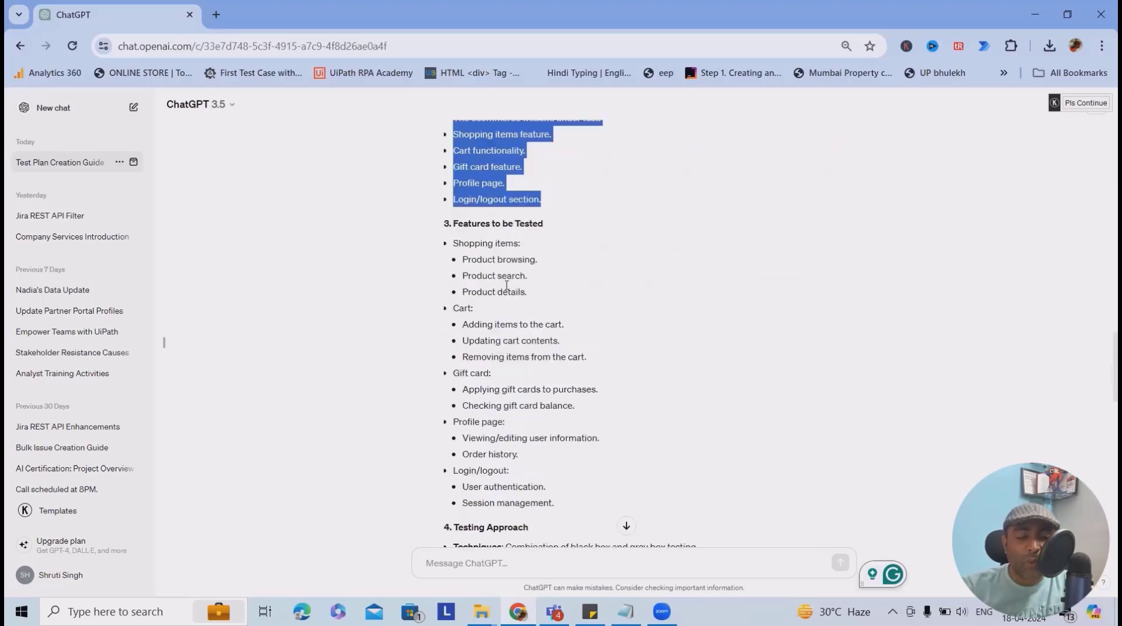
pyautogui.click(505, 291)
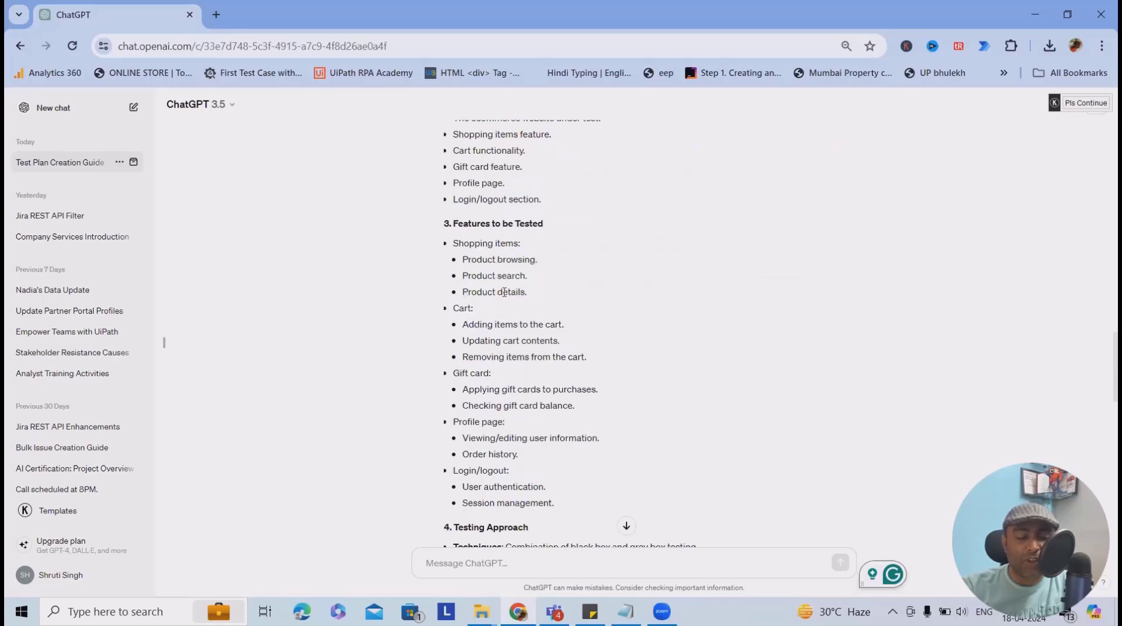
pyautogui.doubleClick(493, 275)
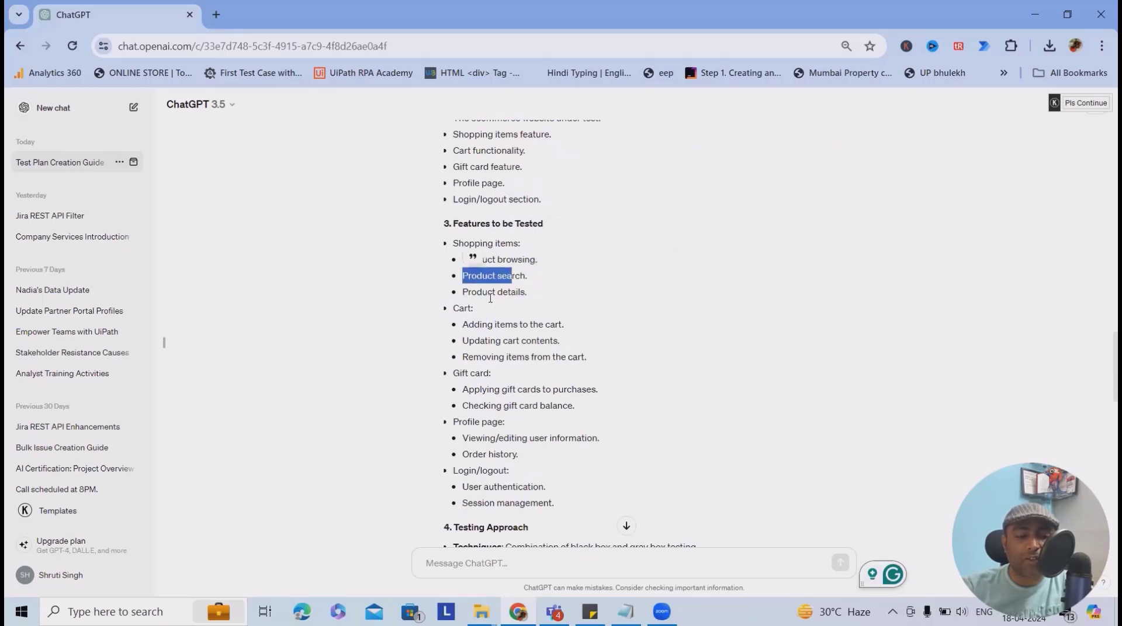
pyautogui.scroll(-3)
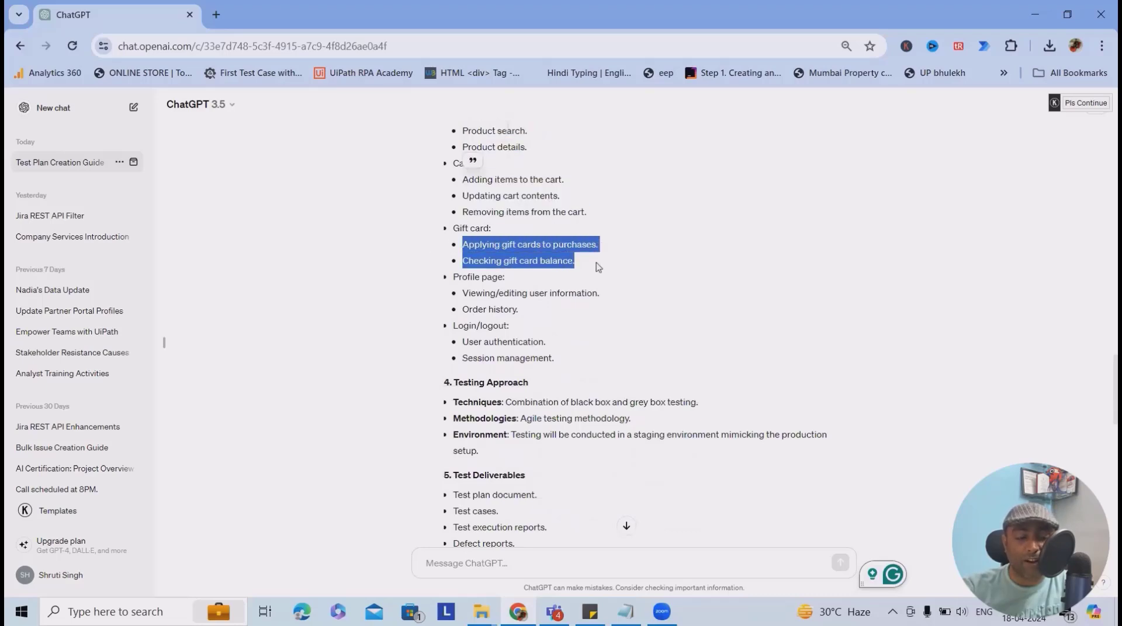
pyautogui.moveTo(489, 327)
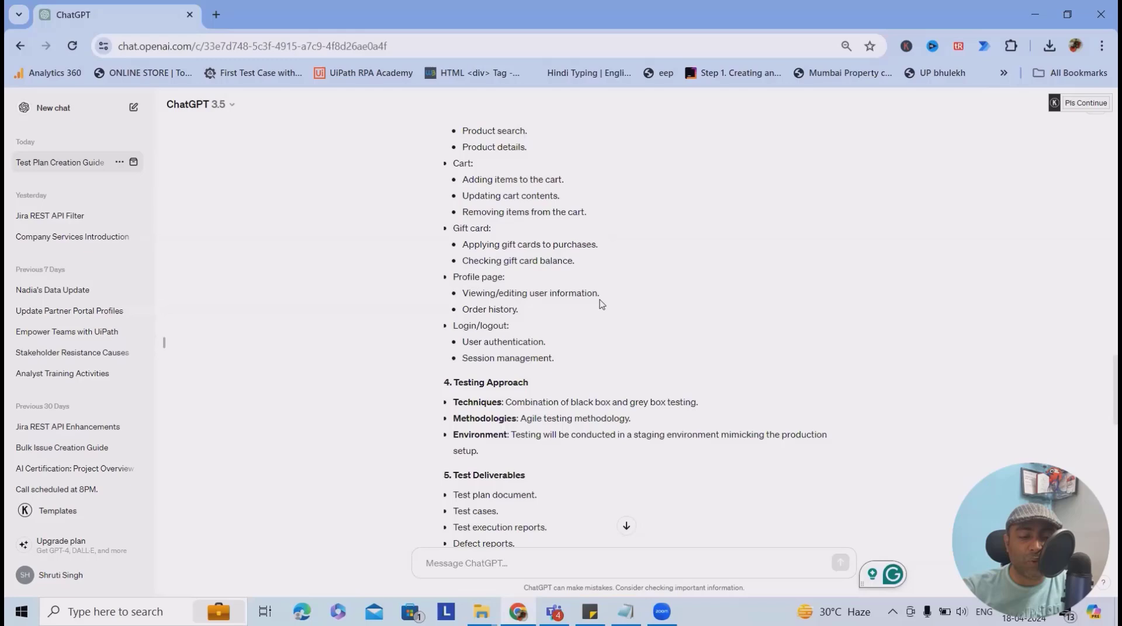
pyautogui.moveTo(505, 374)
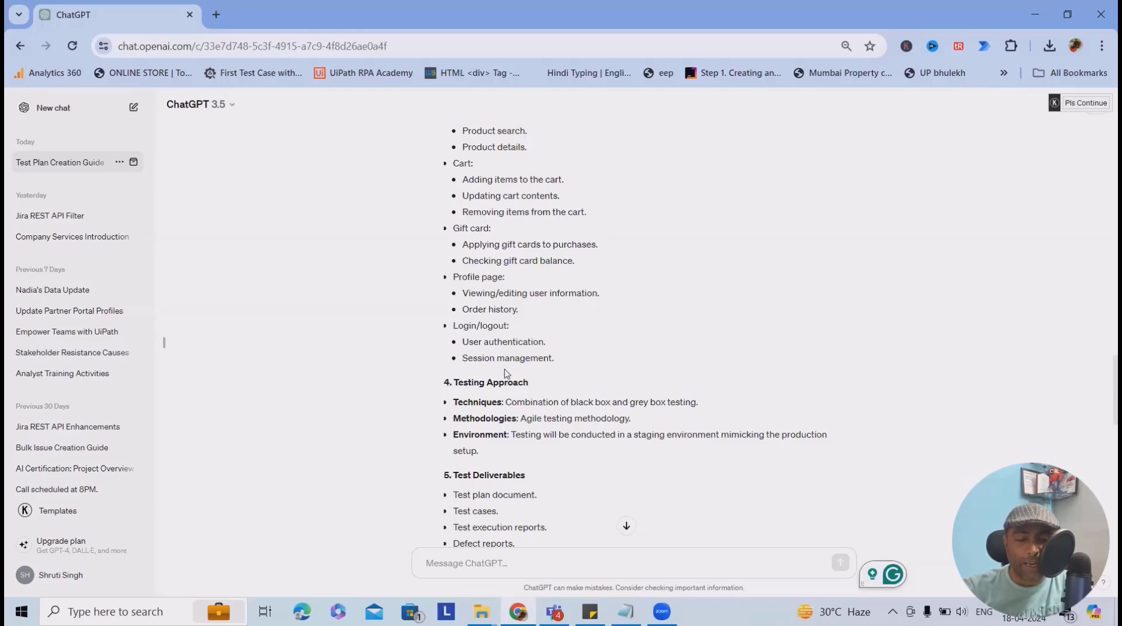
pyautogui.moveTo(801, 406)
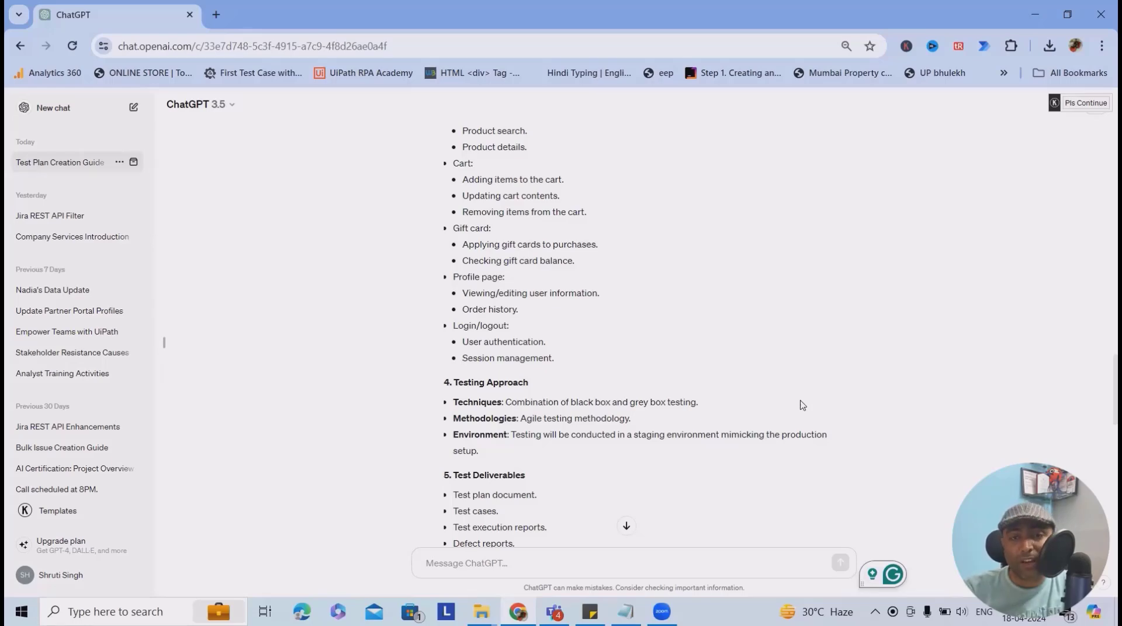
pyautogui.scroll(-3)
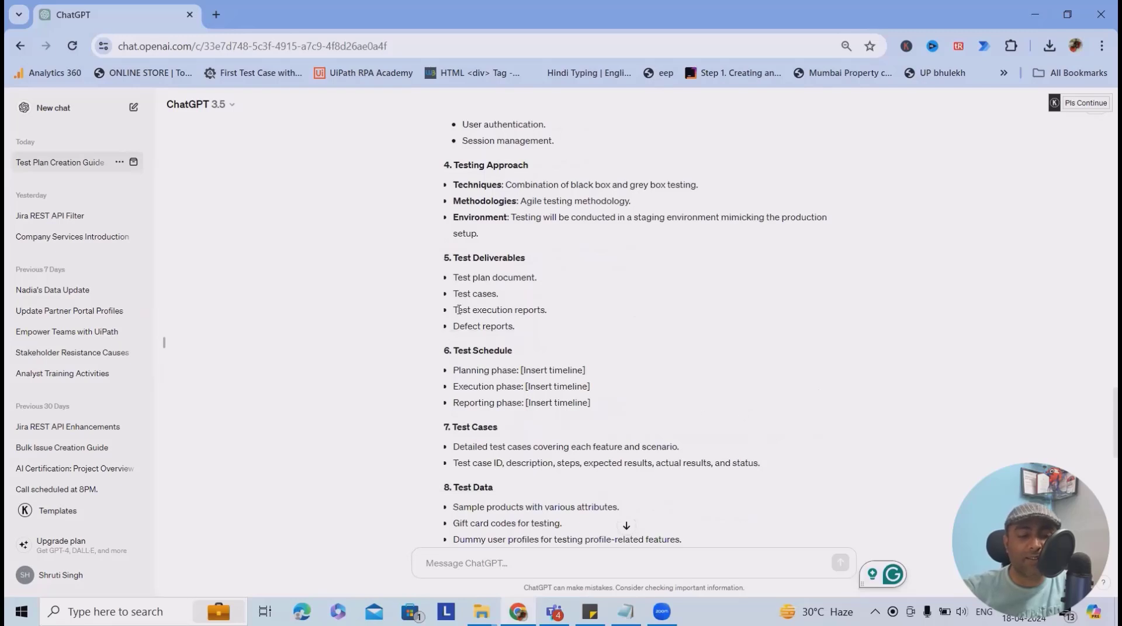
pyautogui.moveTo(499, 298)
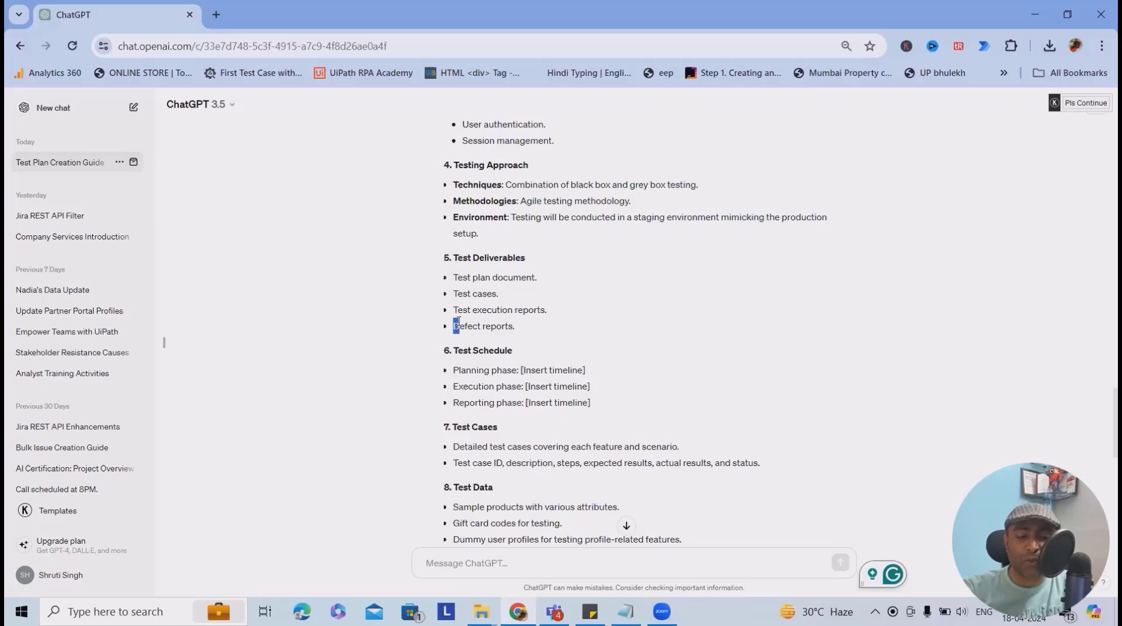
pyautogui.scroll(-3)
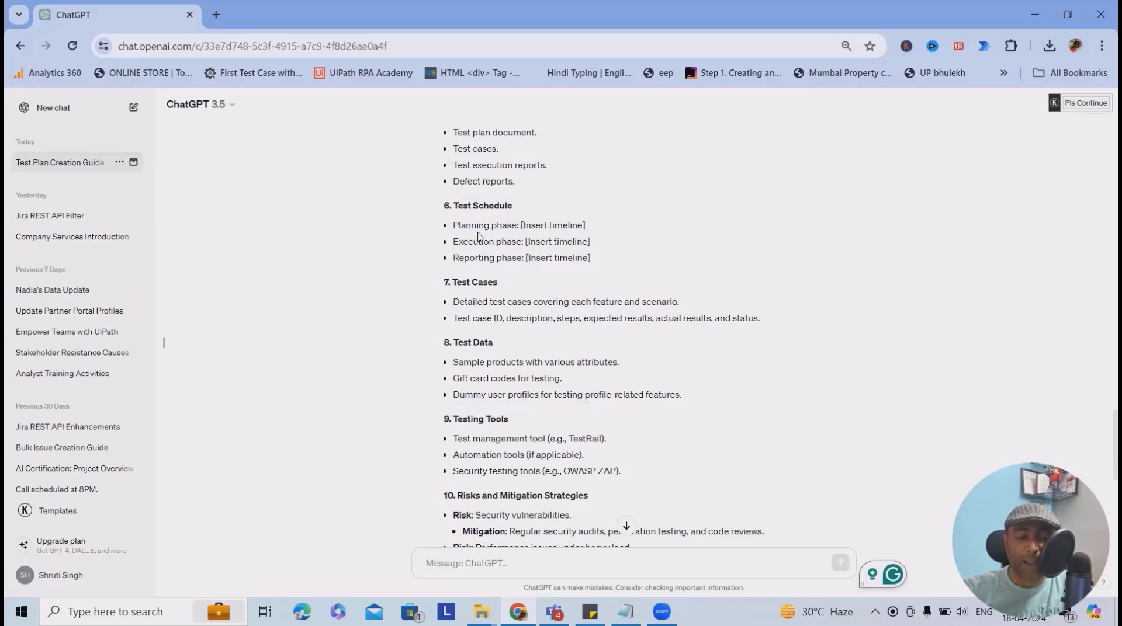
pyautogui.doubleClick(551, 225)
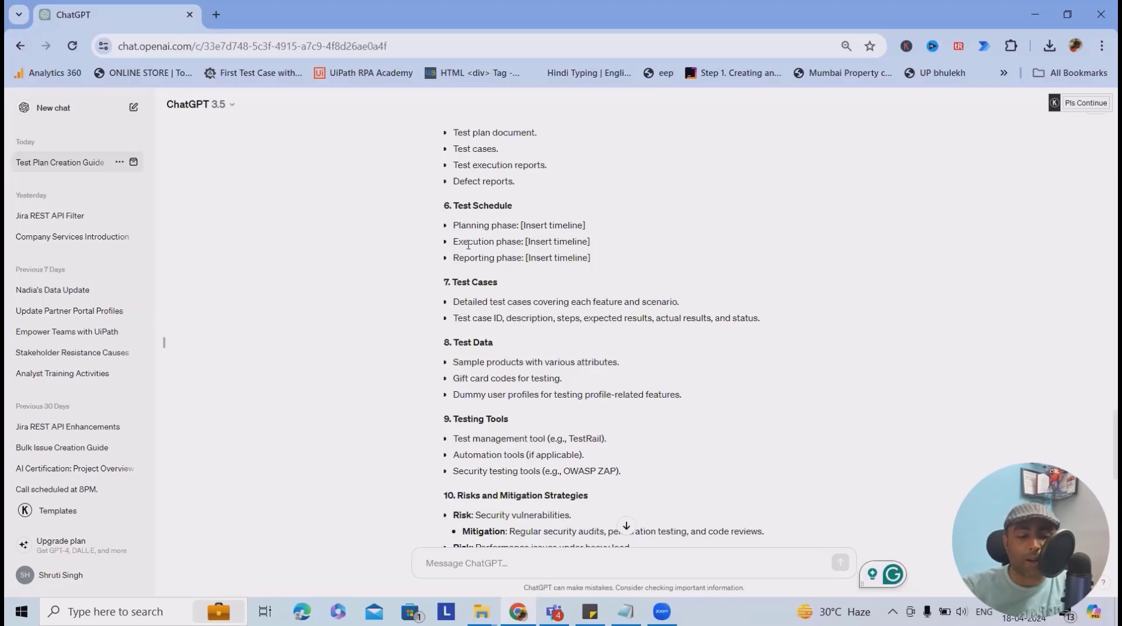
pyautogui.scroll(-3)
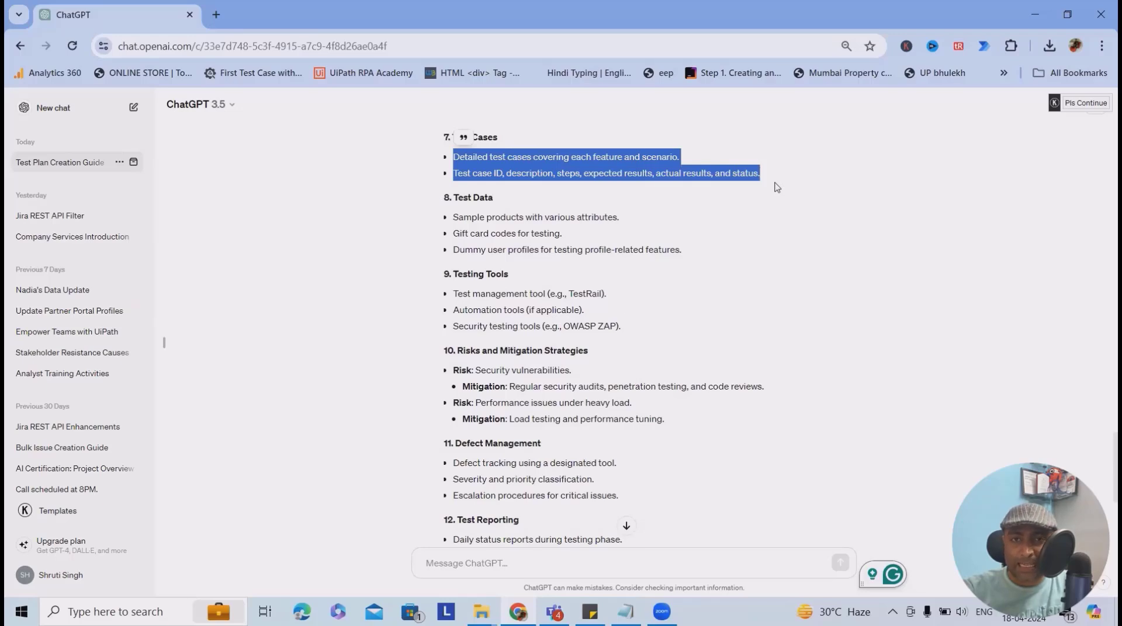
pyautogui.moveTo(773, 212)
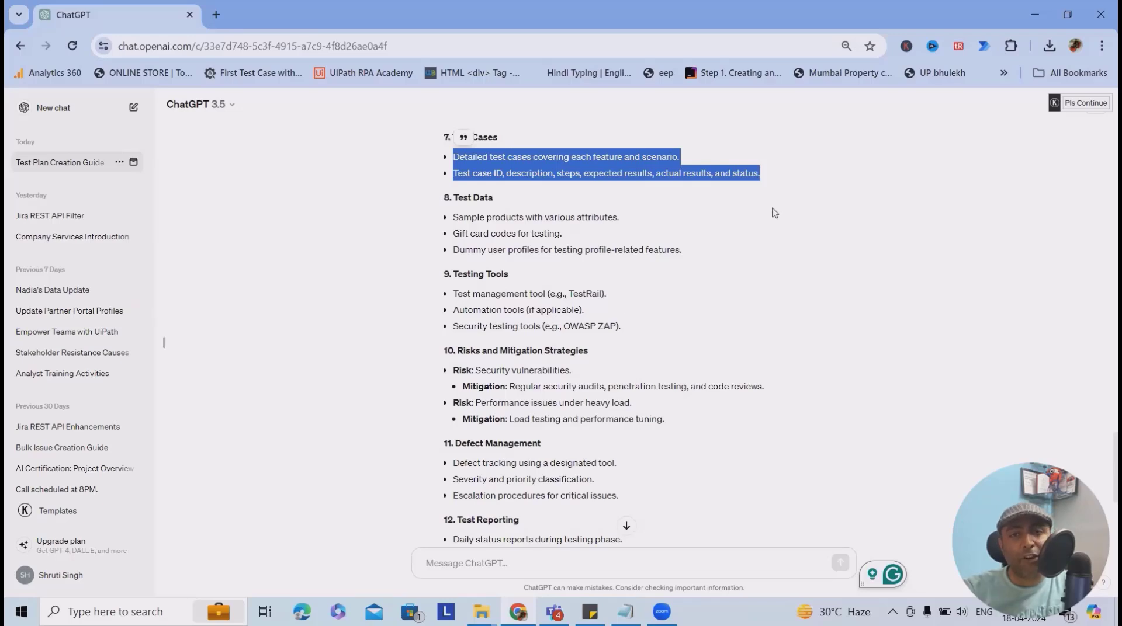
pyautogui.moveTo(775, 271)
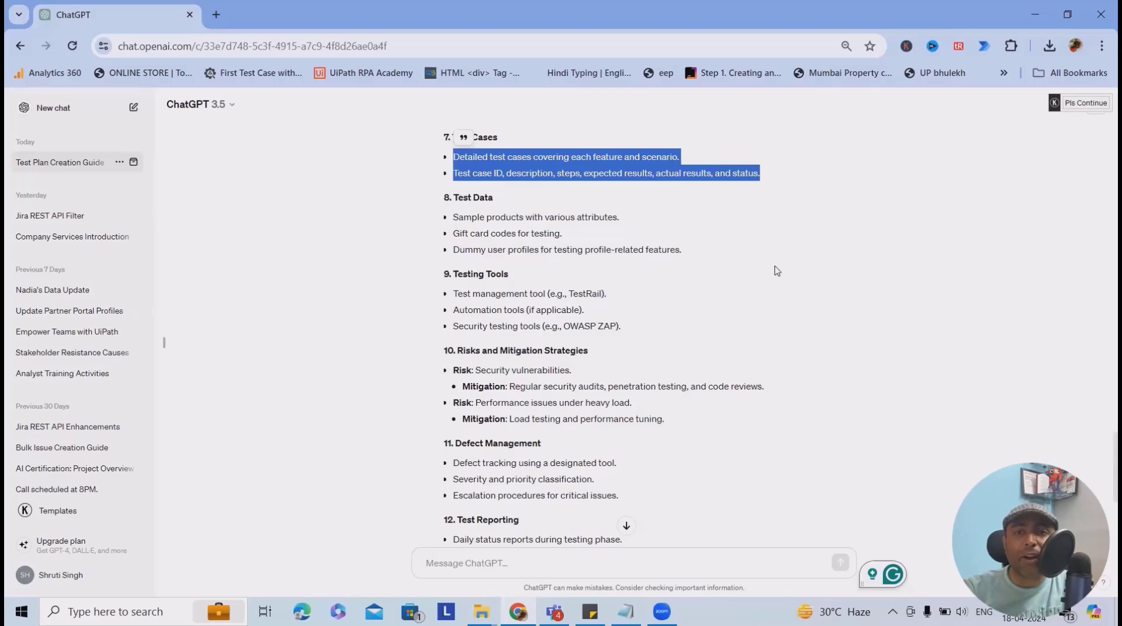
pyautogui.scroll(-3)
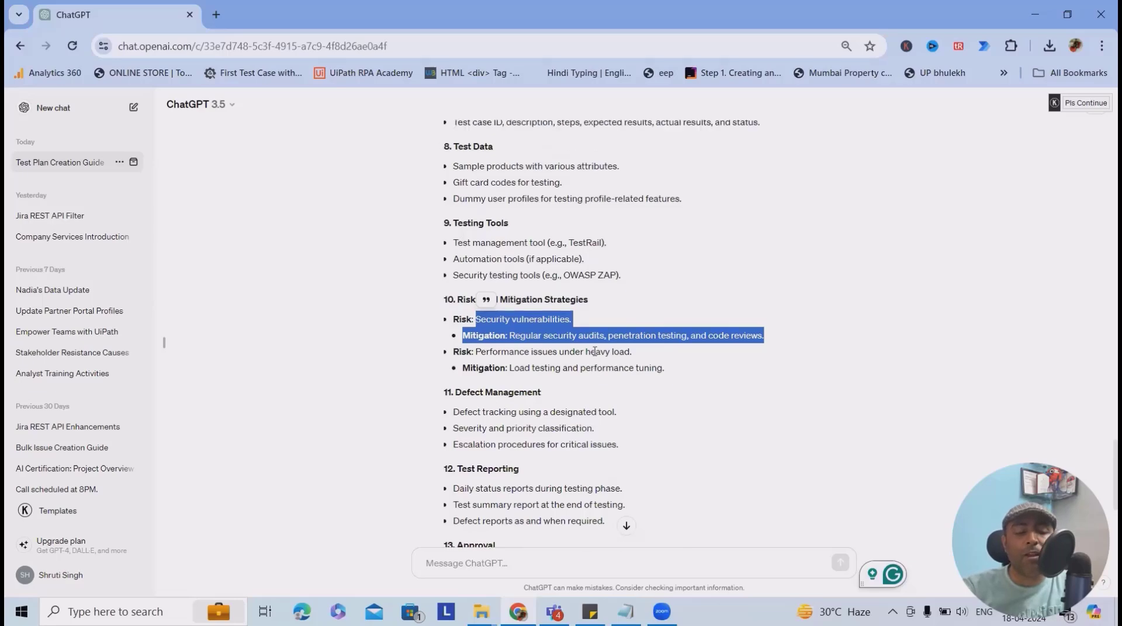
pyautogui.scroll(-3)
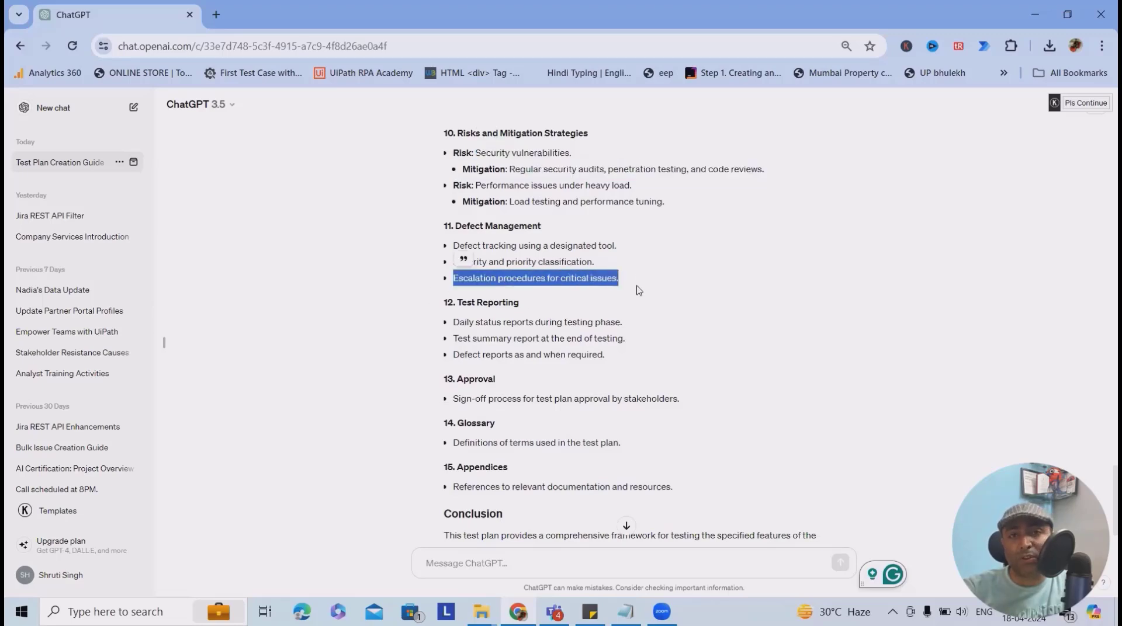
pyautogui.moveTo(524, 333)
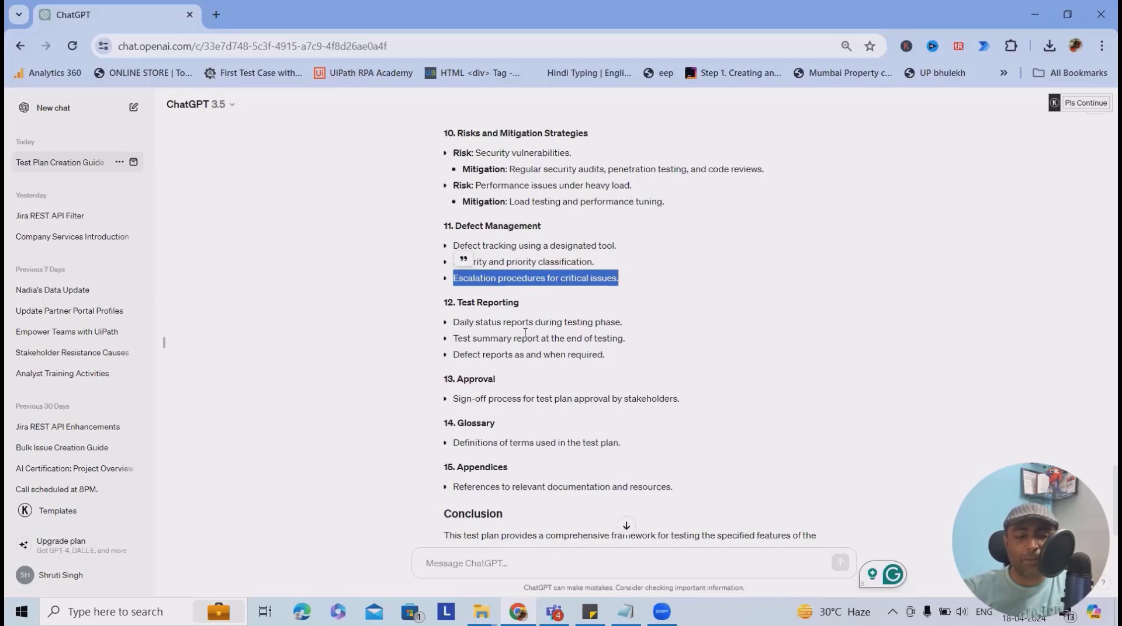
pyautogui.scroll(-3)
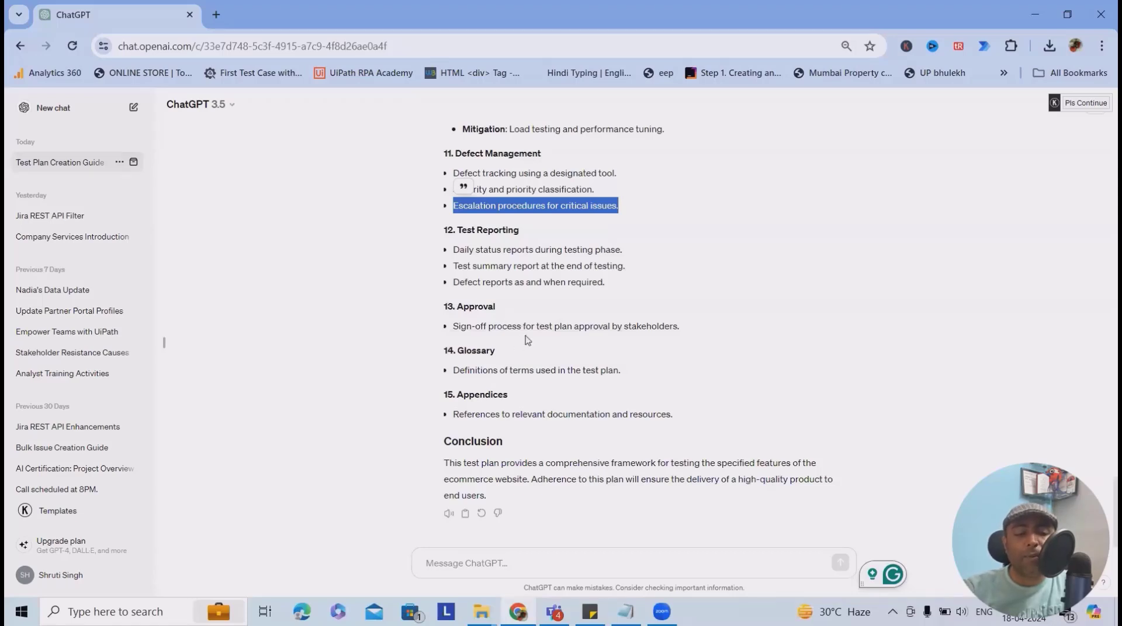
pyautogui.moveTo(657, 382)
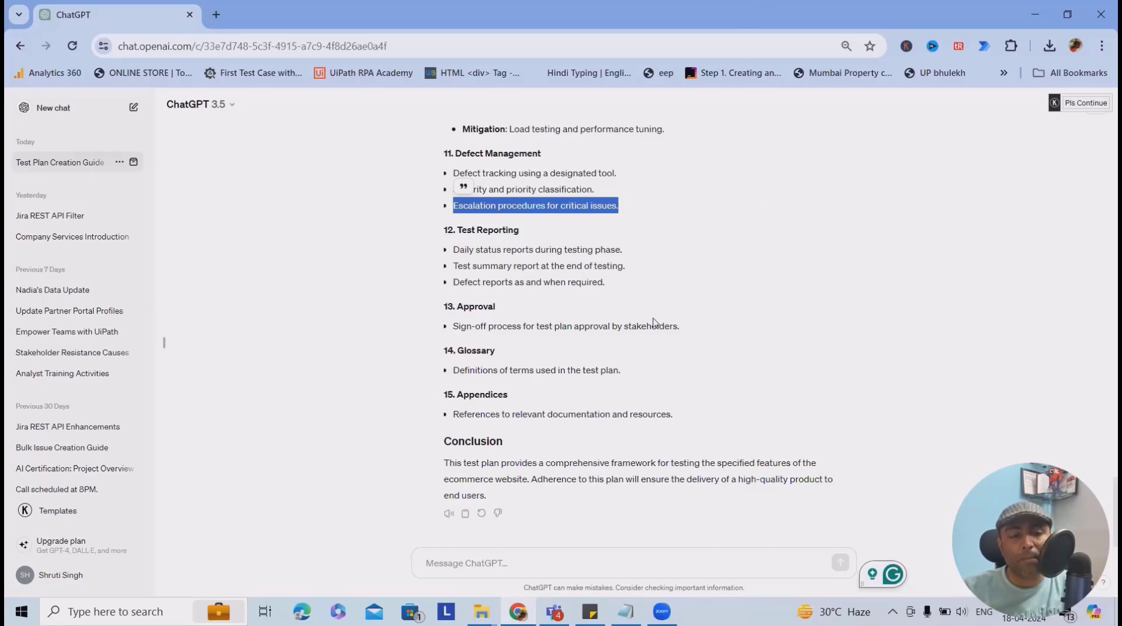
pyautogui.scroll(3)
pyautogui.write('give me more inputs on this')
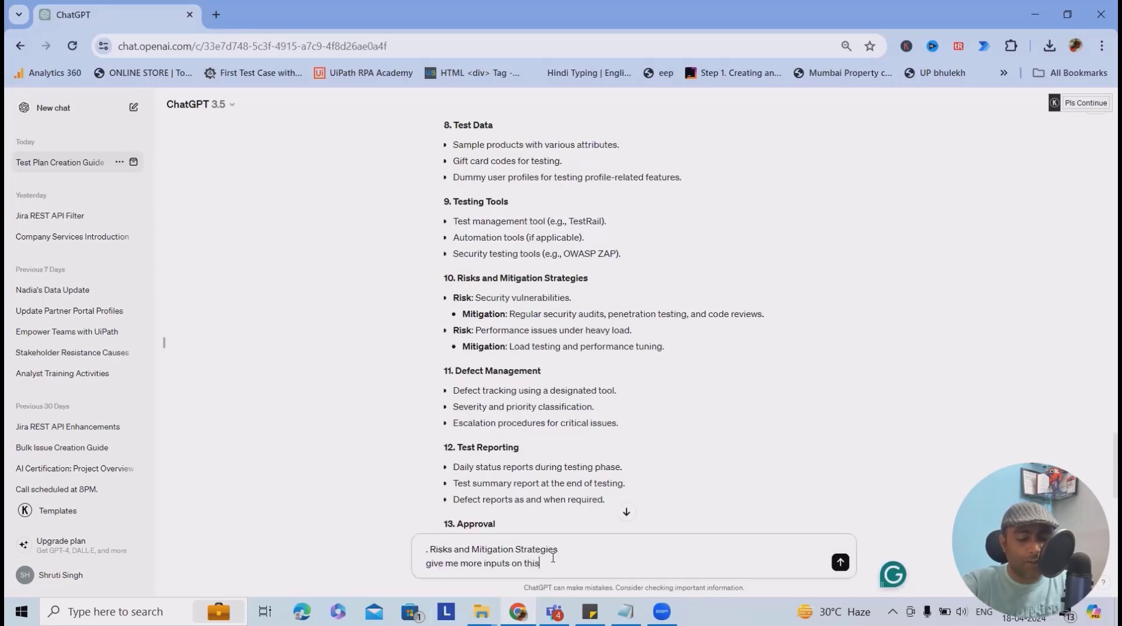
# Step: Send the follow-up asking for more detail on Risks and Mitigation Strategies
pyautogui.click(840, 562)
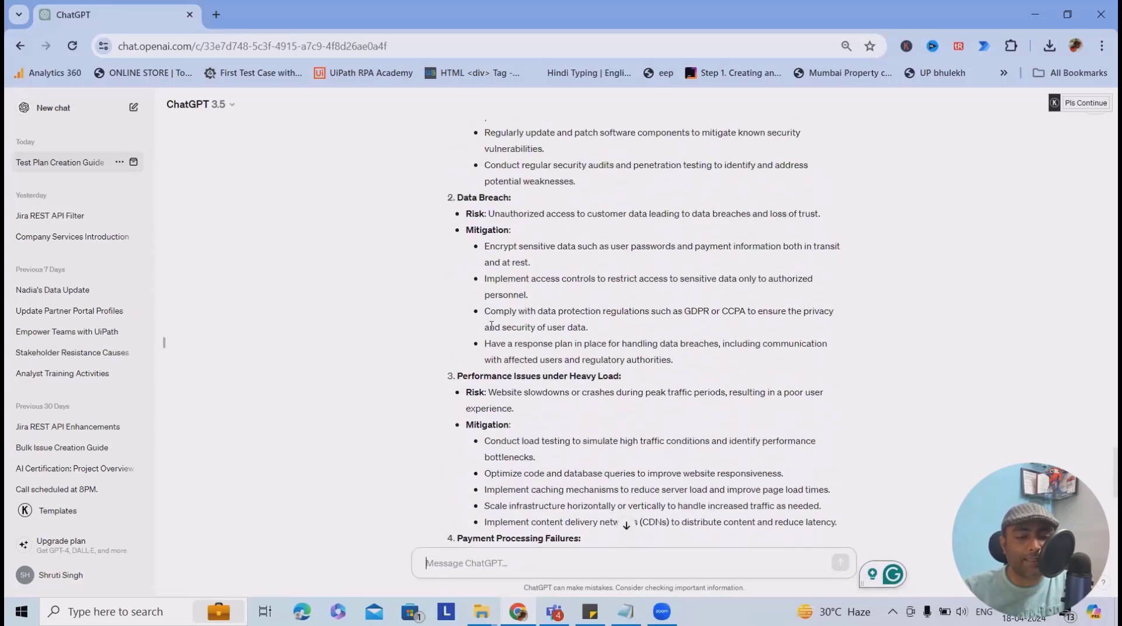
pyautogui.scroll(-3)
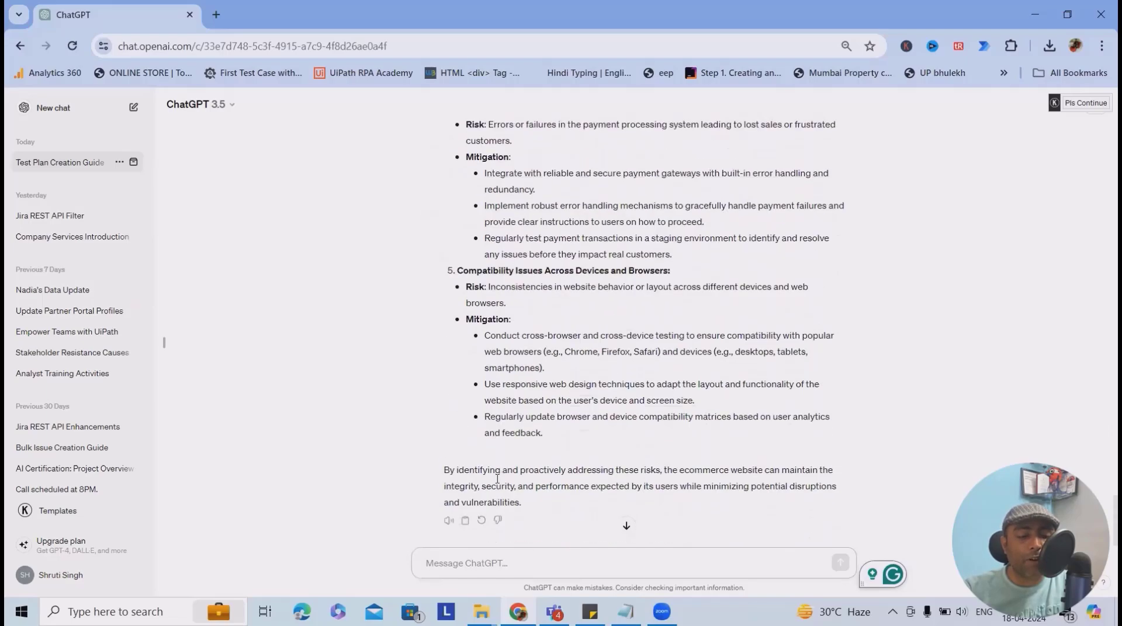
pyautogui.scroll(3)
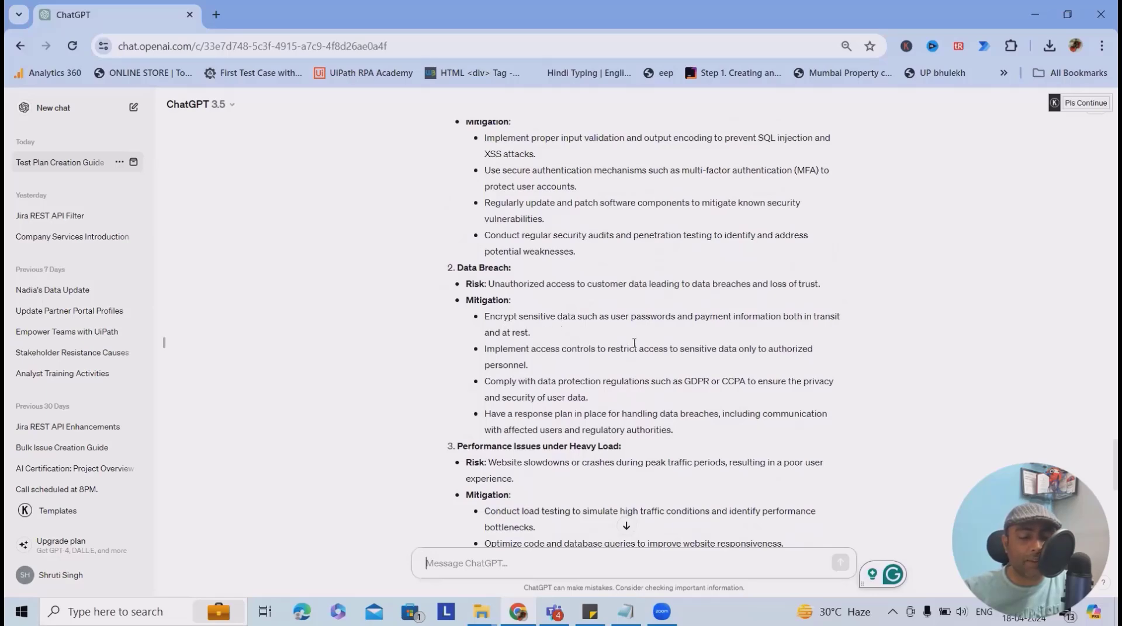
pyautogui.scroll(-3)
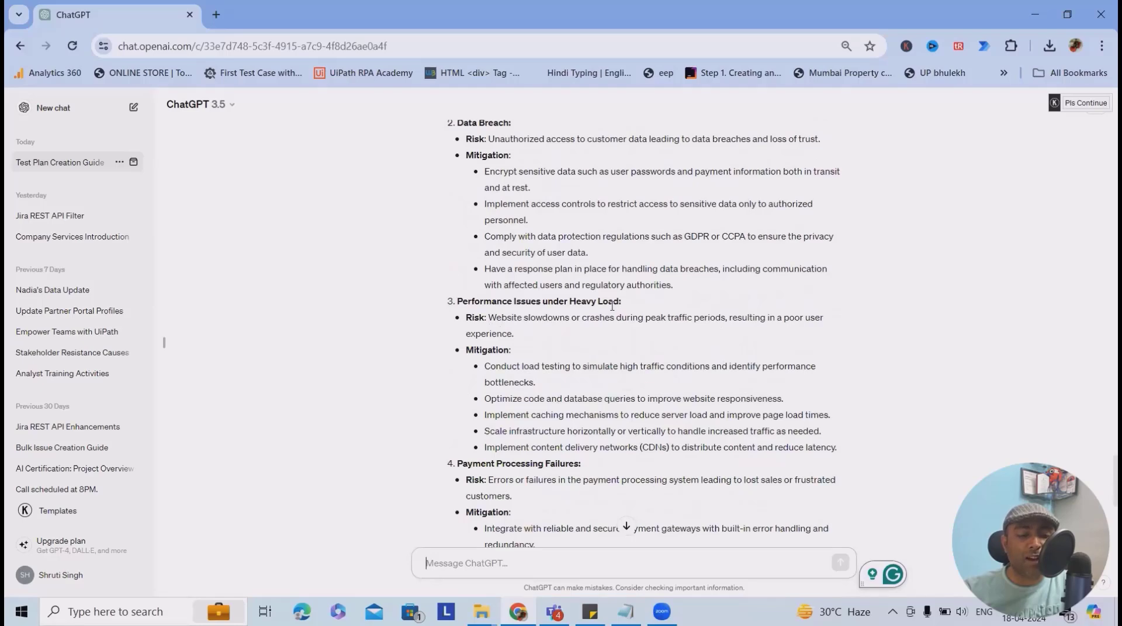
pyautogui.scroll(-3)
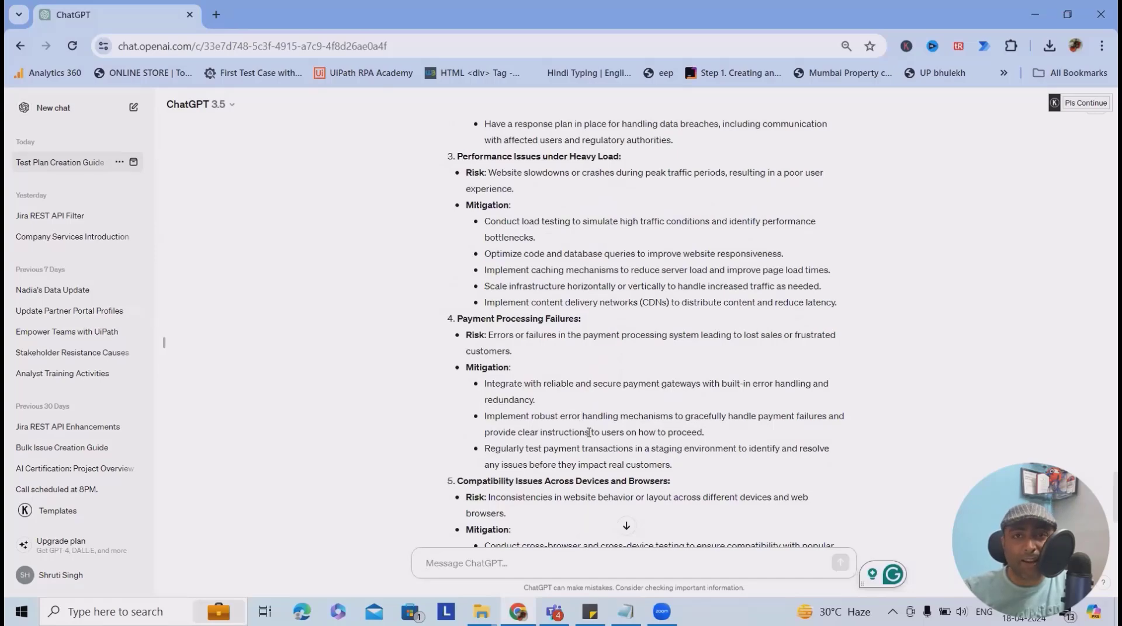
pyautogui.scroll(-3)
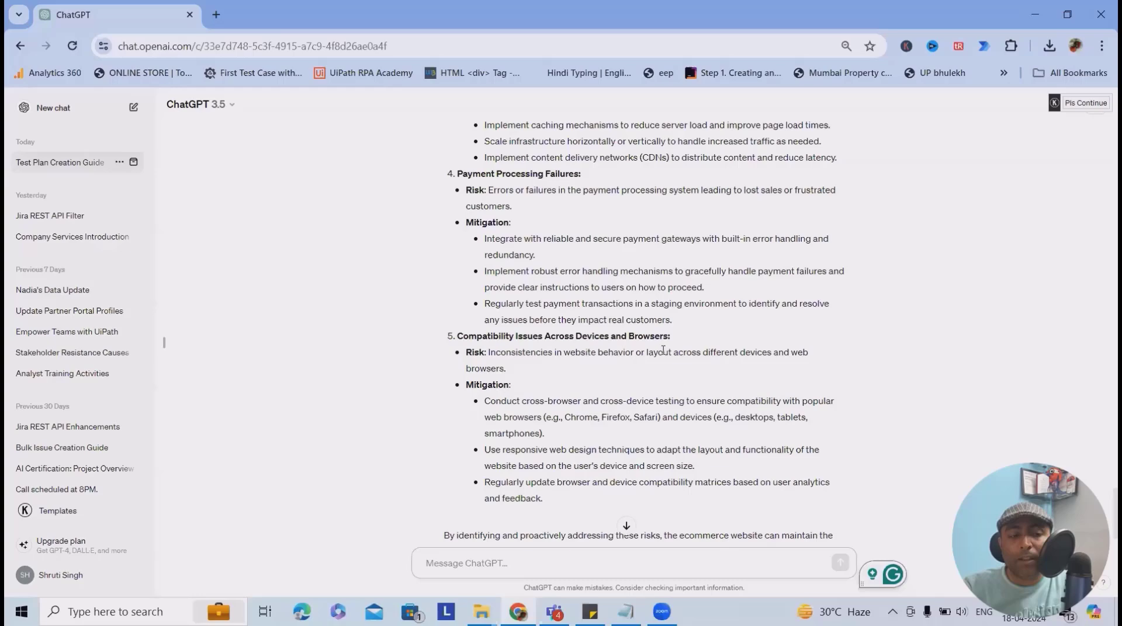
pyautogui.scroll(3)
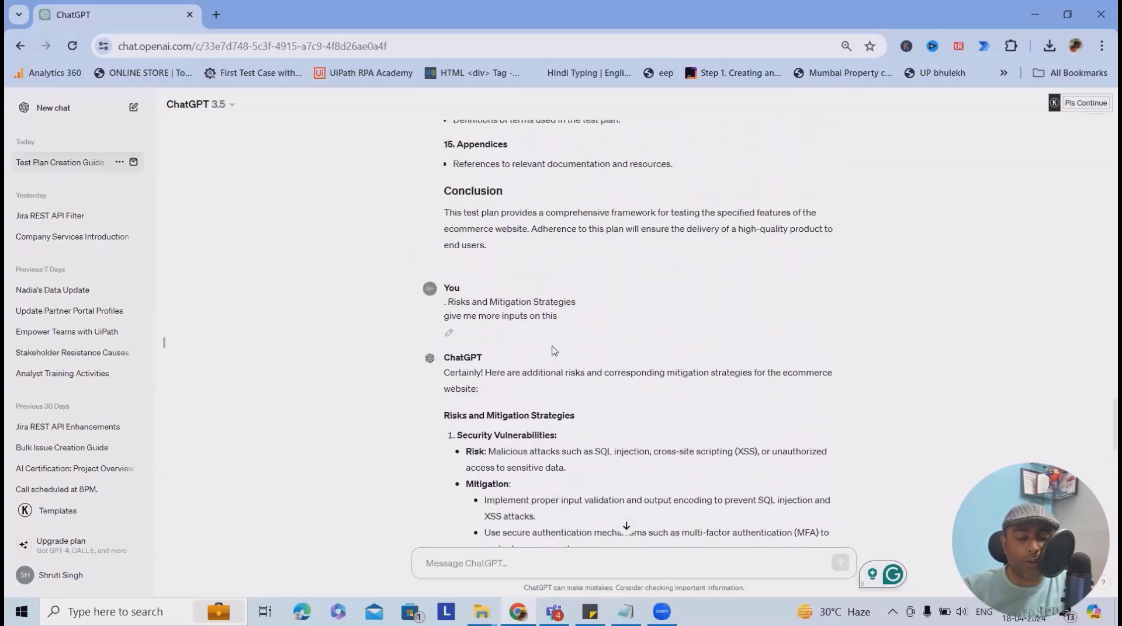
pyautogui.scroll(3)
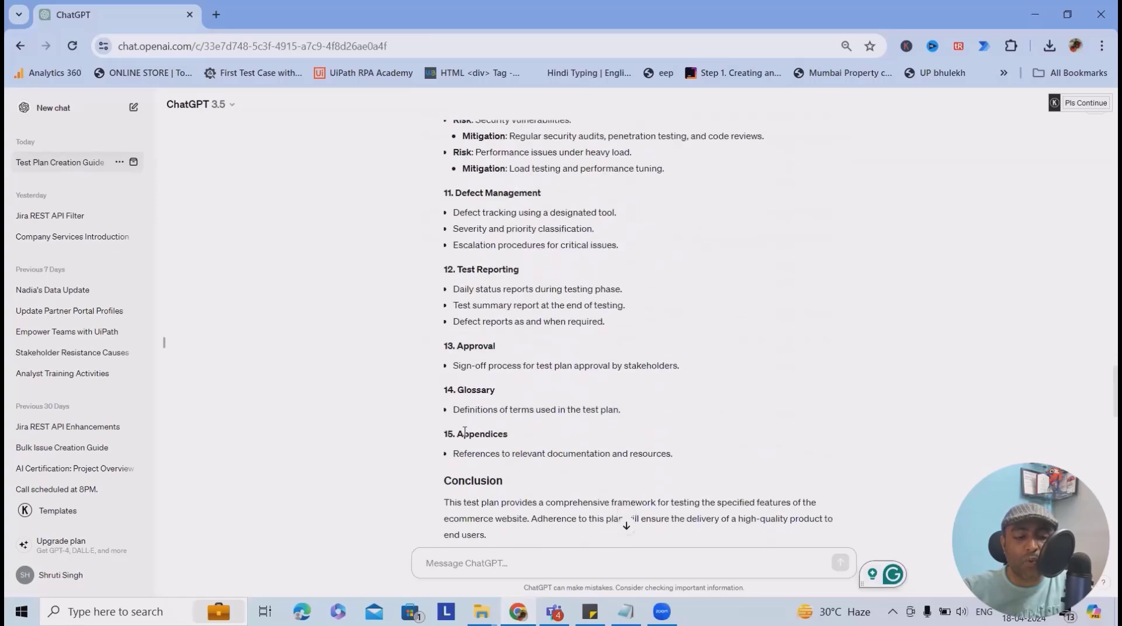
pyautogui.scroll(-3)
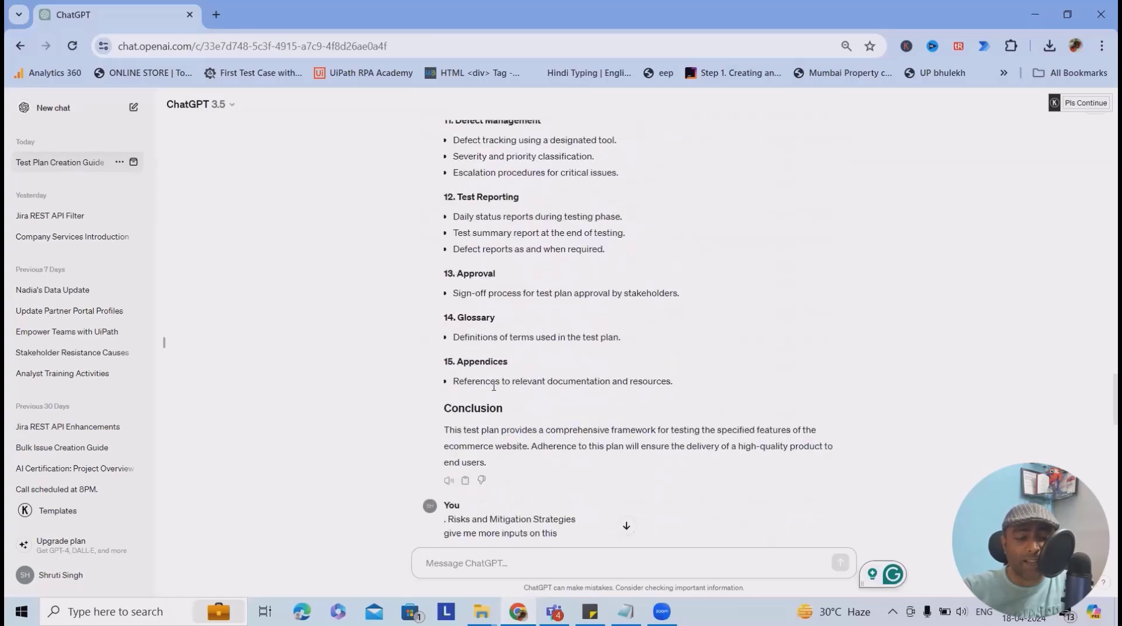